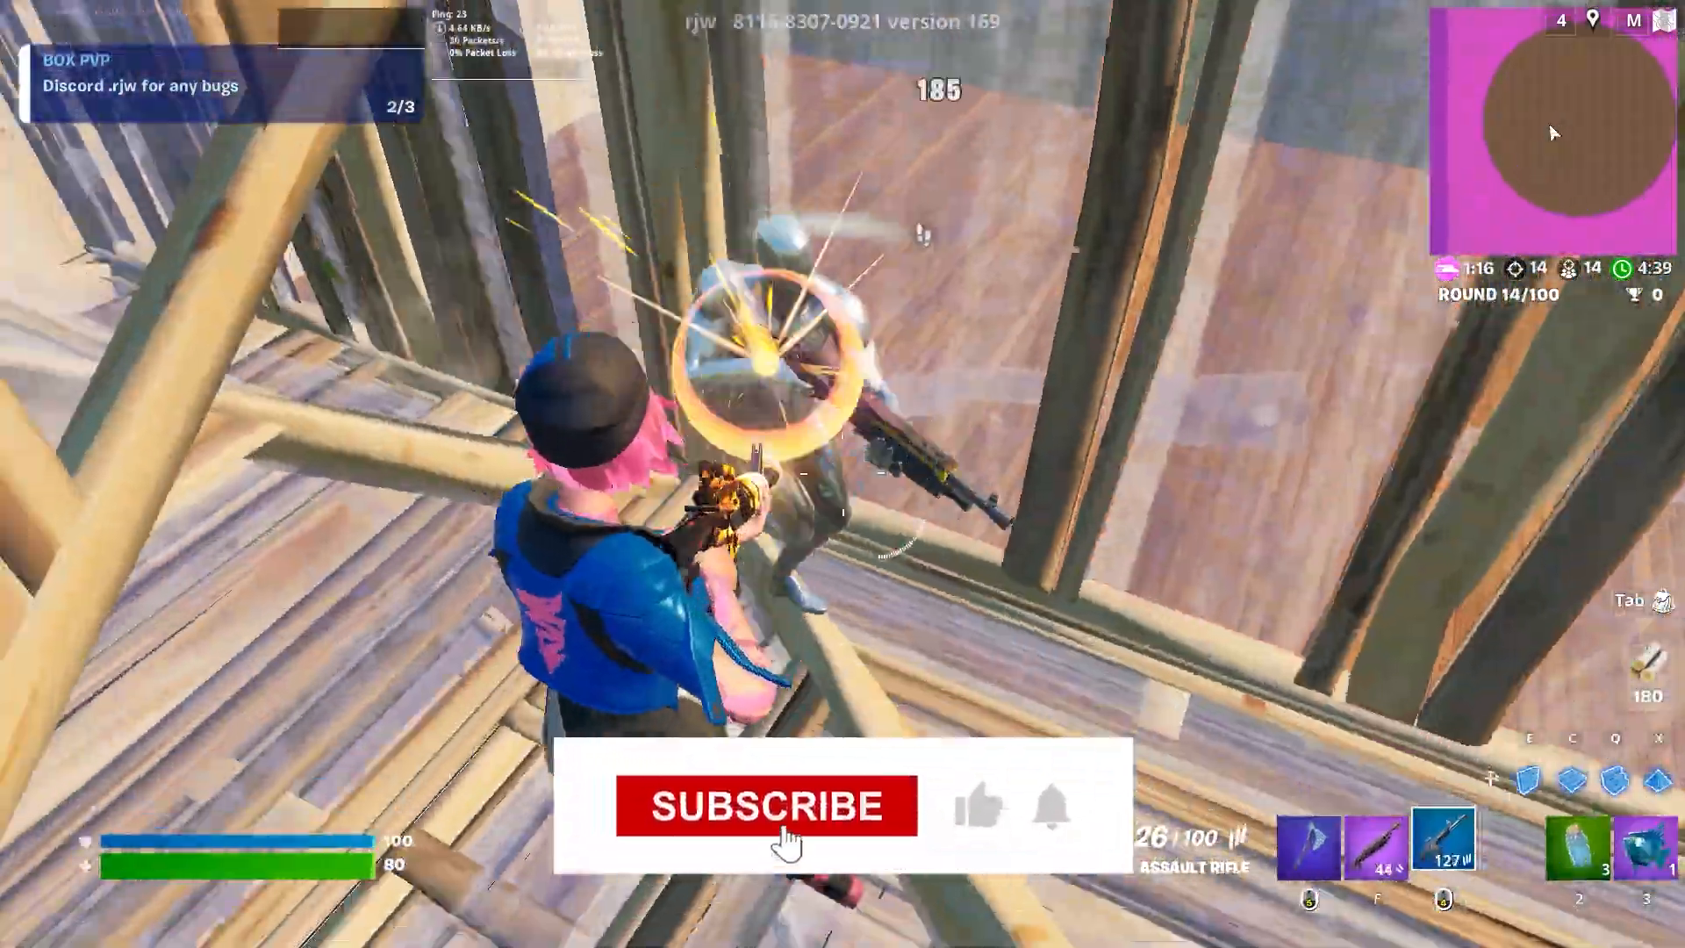
- Leave the Fortnite footage and bring up an empty Run dialog on the desktop
click(765, 806)
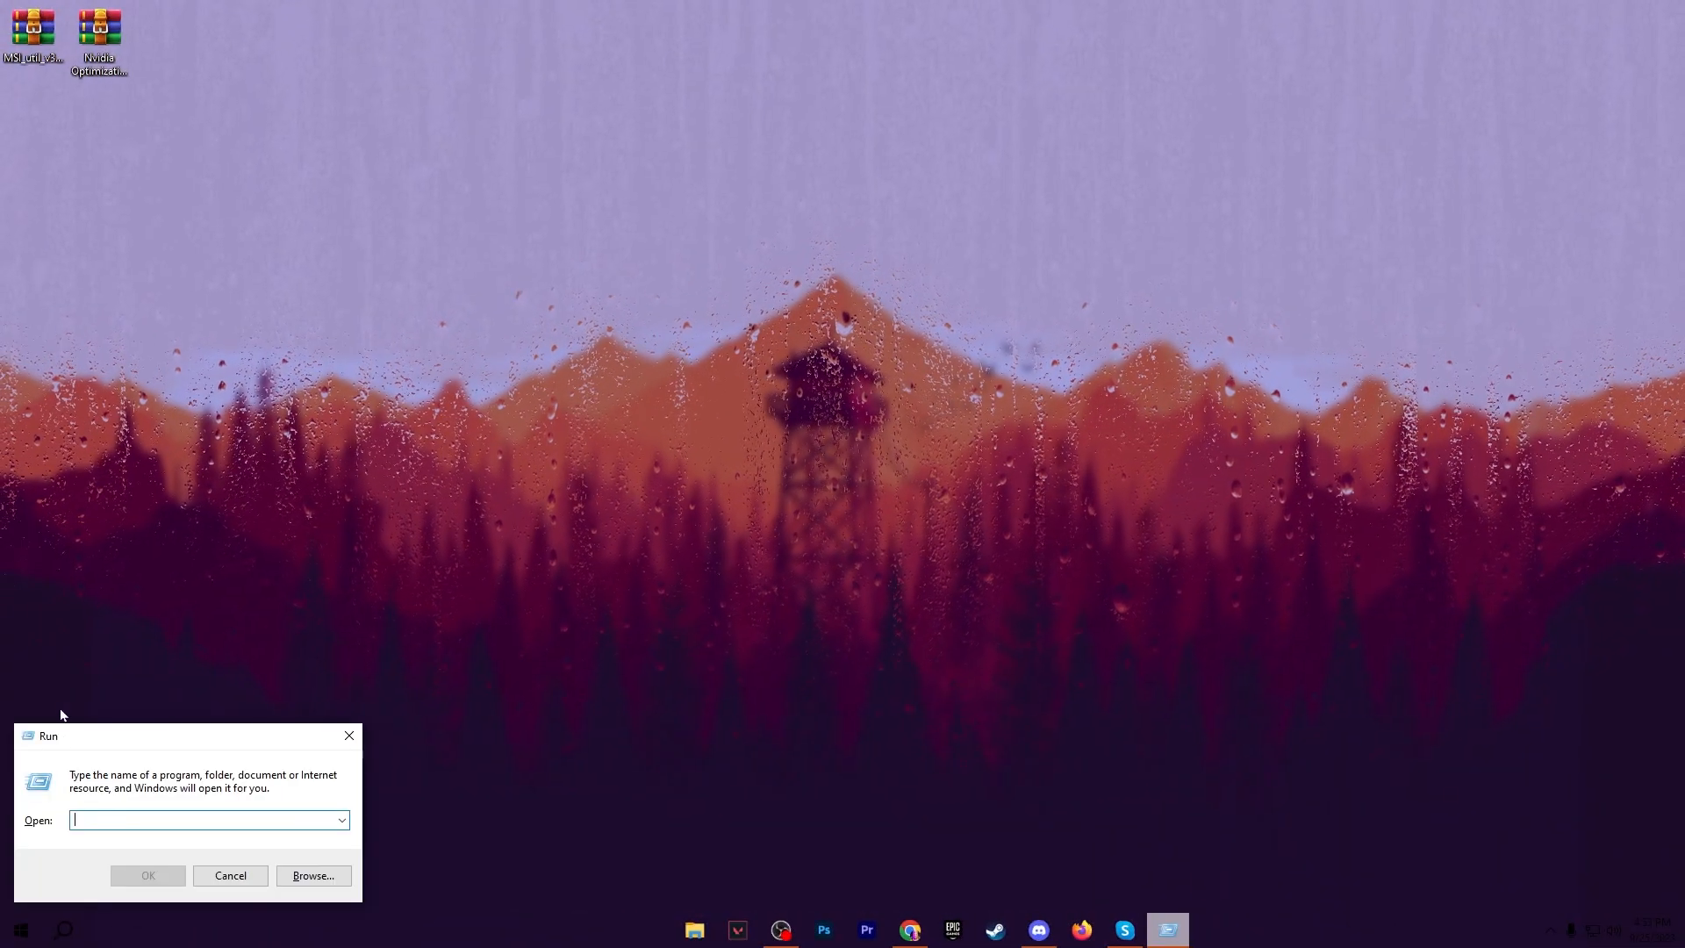
- Launch gpedit.msc and navigate to Power Management > Power Throttling Settings
text(gpedit.msc)
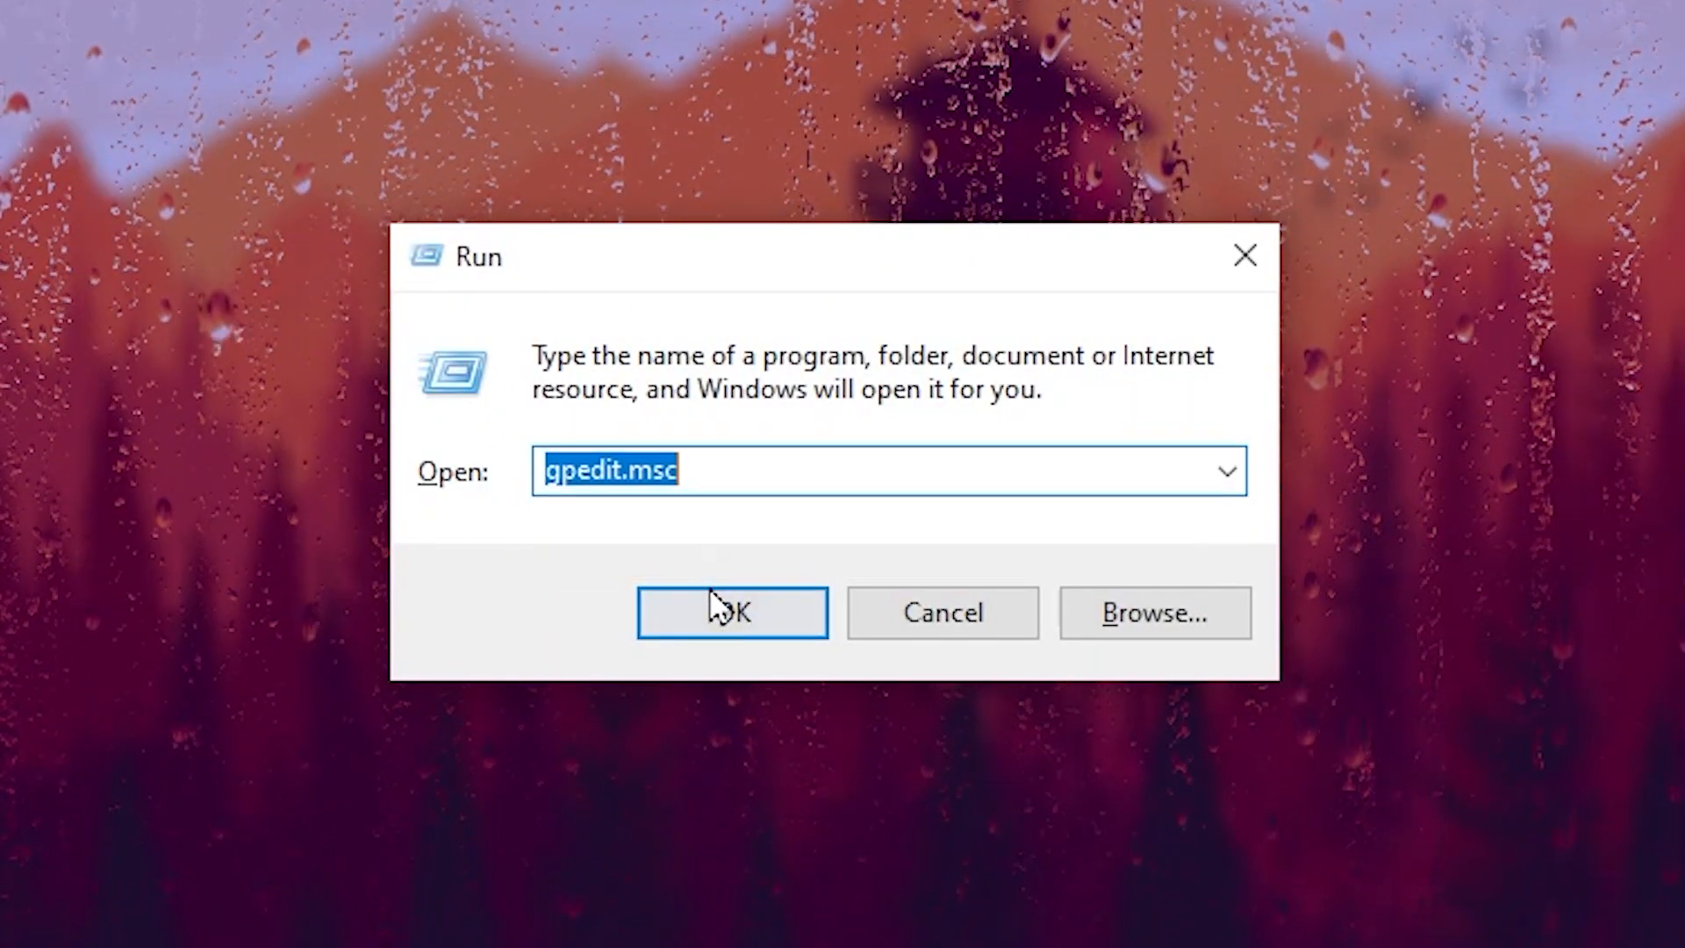
click(732, 613)
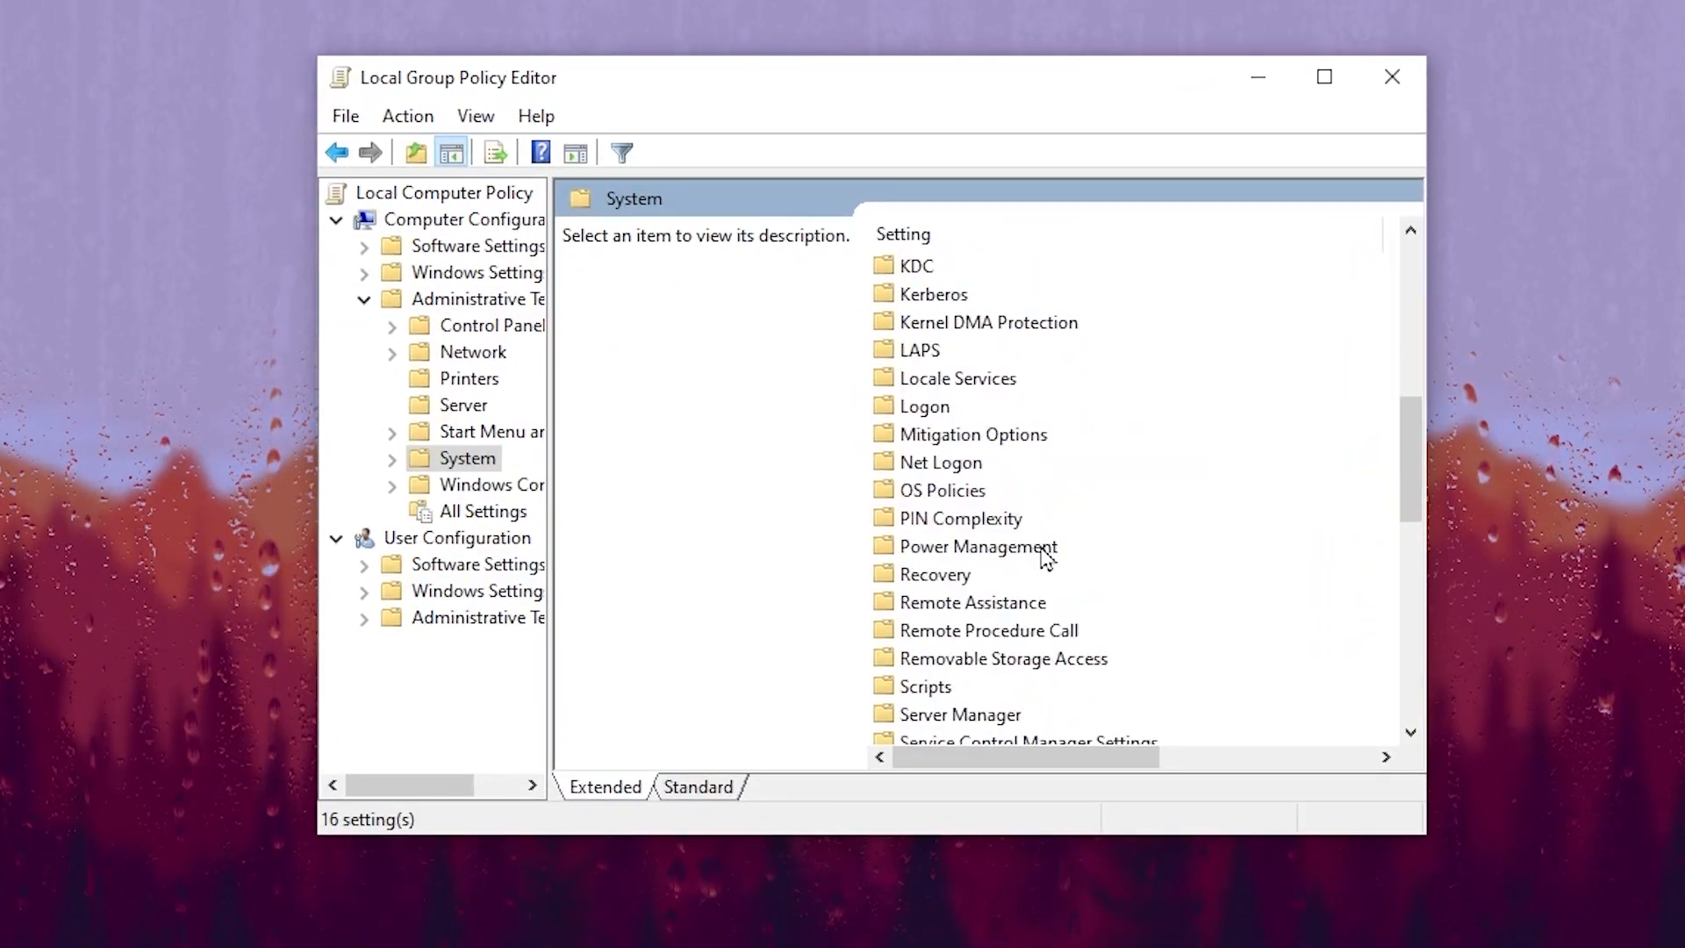
double_click(977, 545)
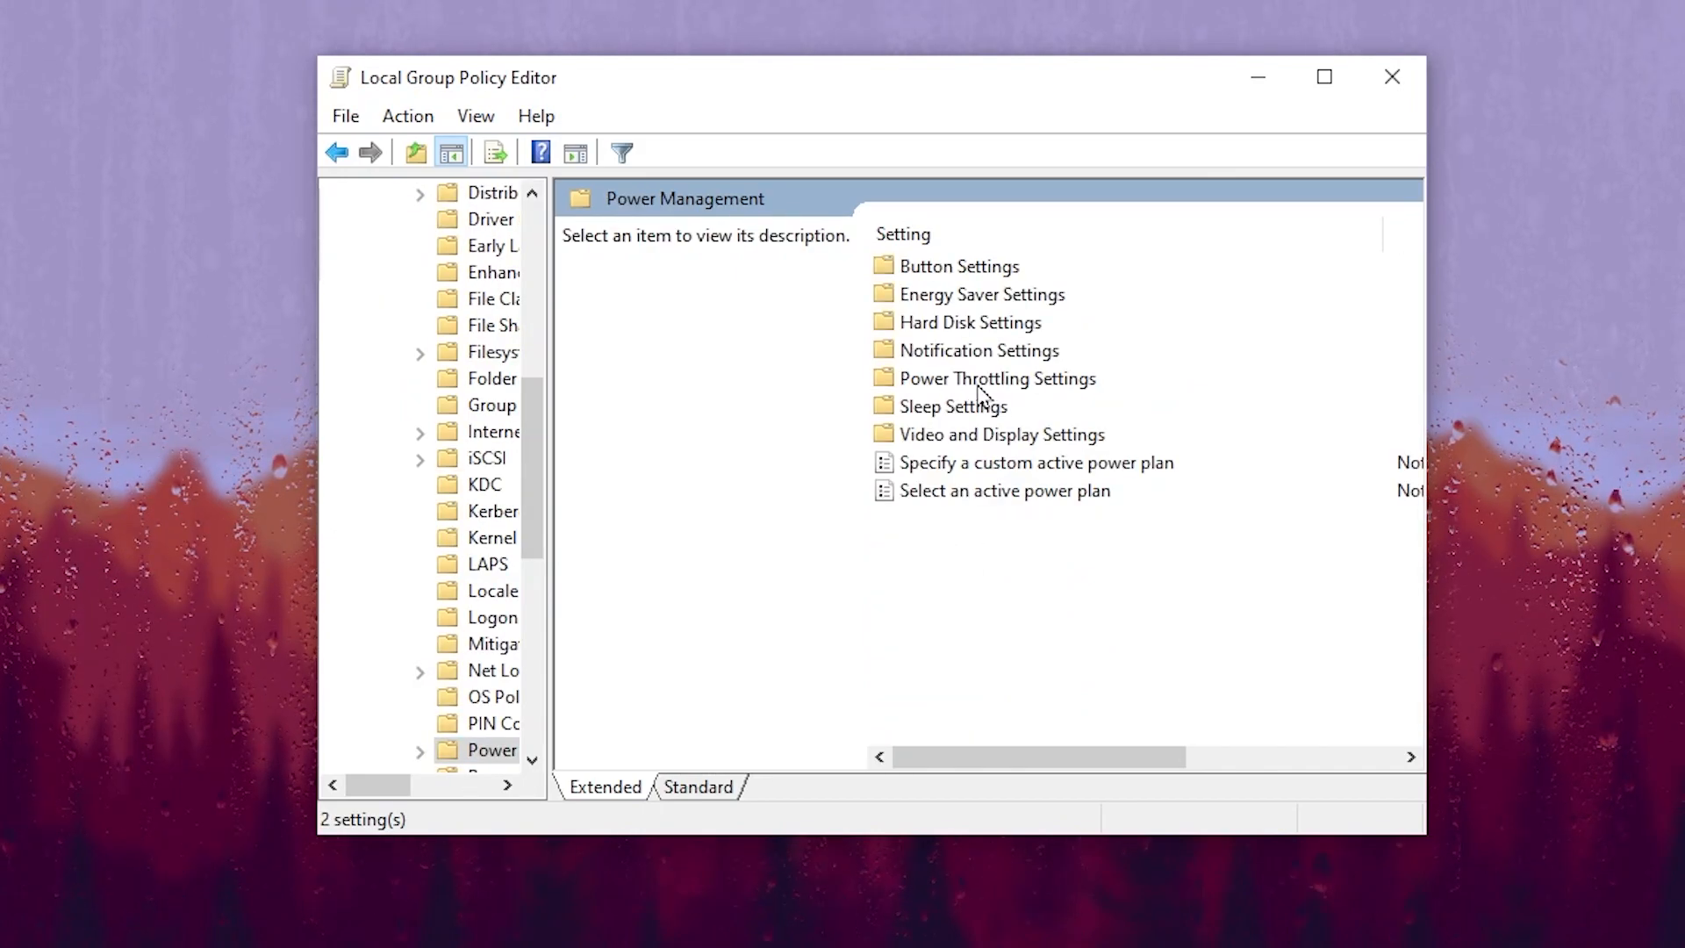
double_click(997, 377)
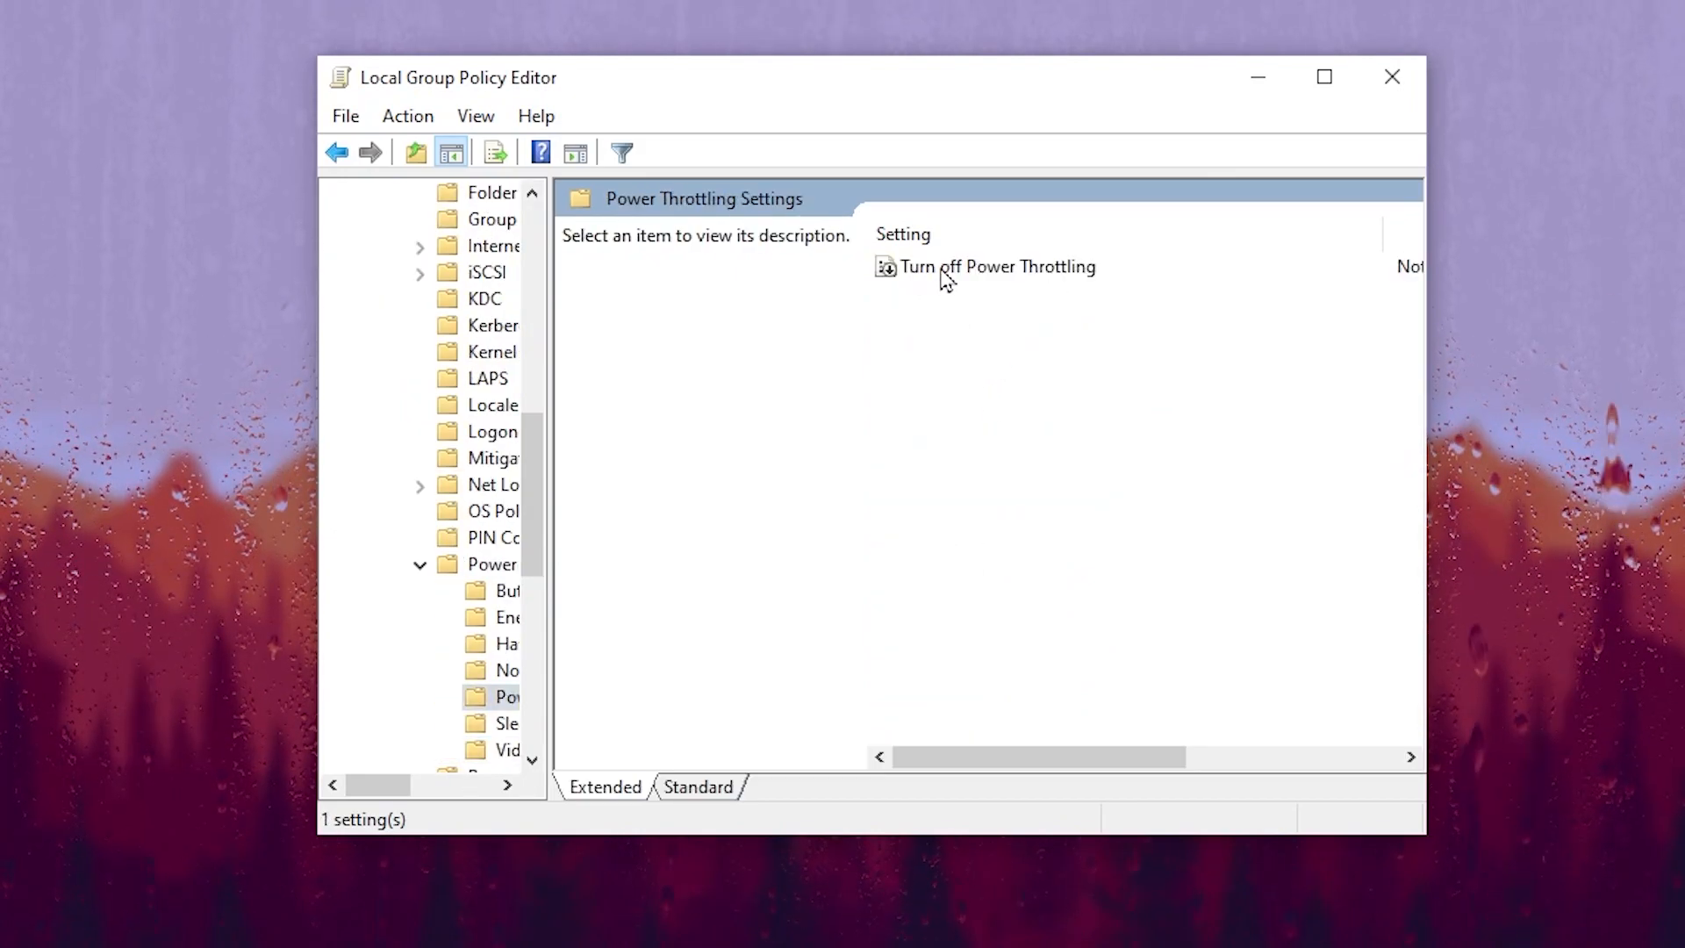
- Enable the Turn off Power Throttling policy, apply it, and close the editor
double_click(999, 267)
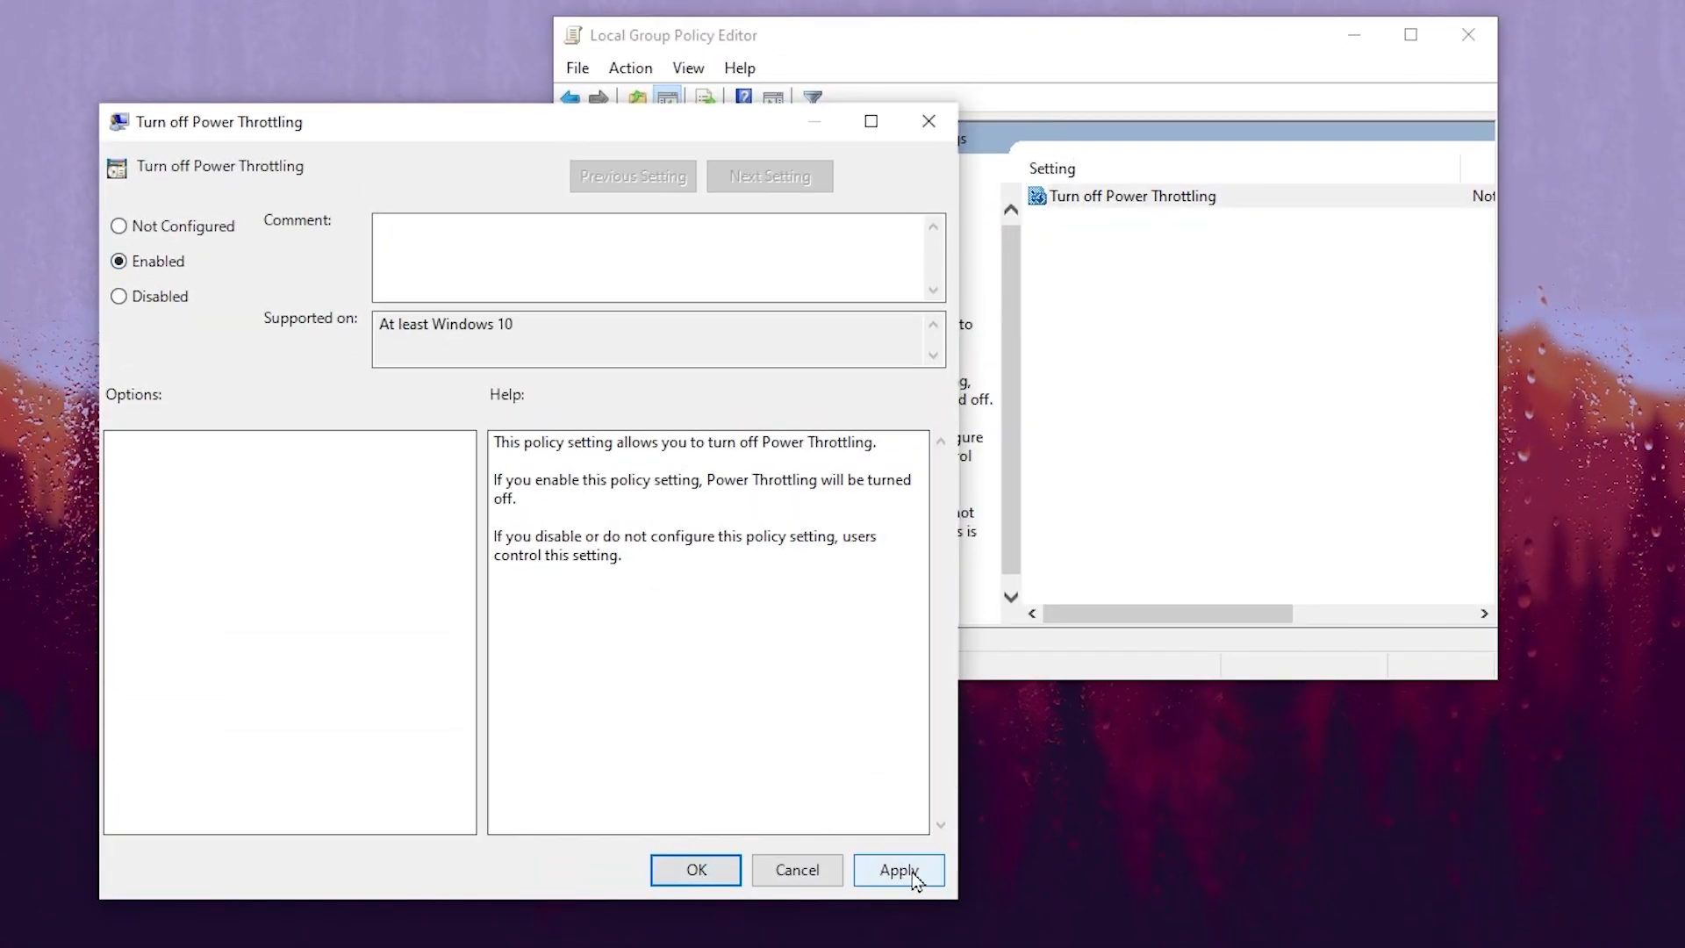
click(695, 868)
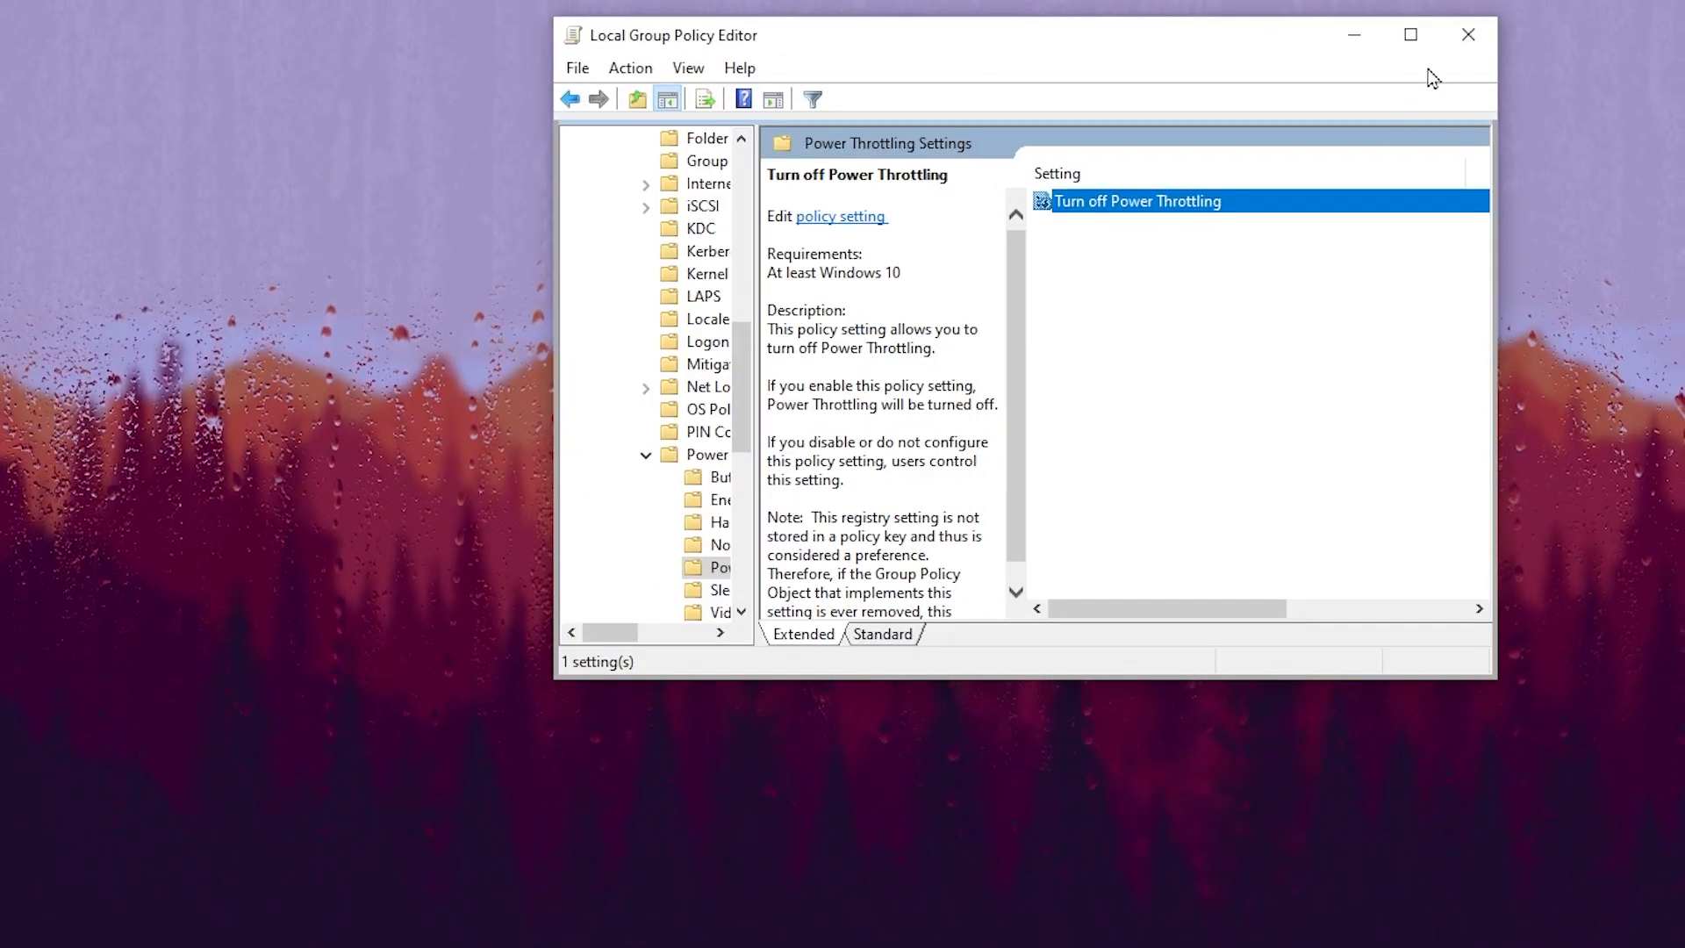
click(1467, 35)
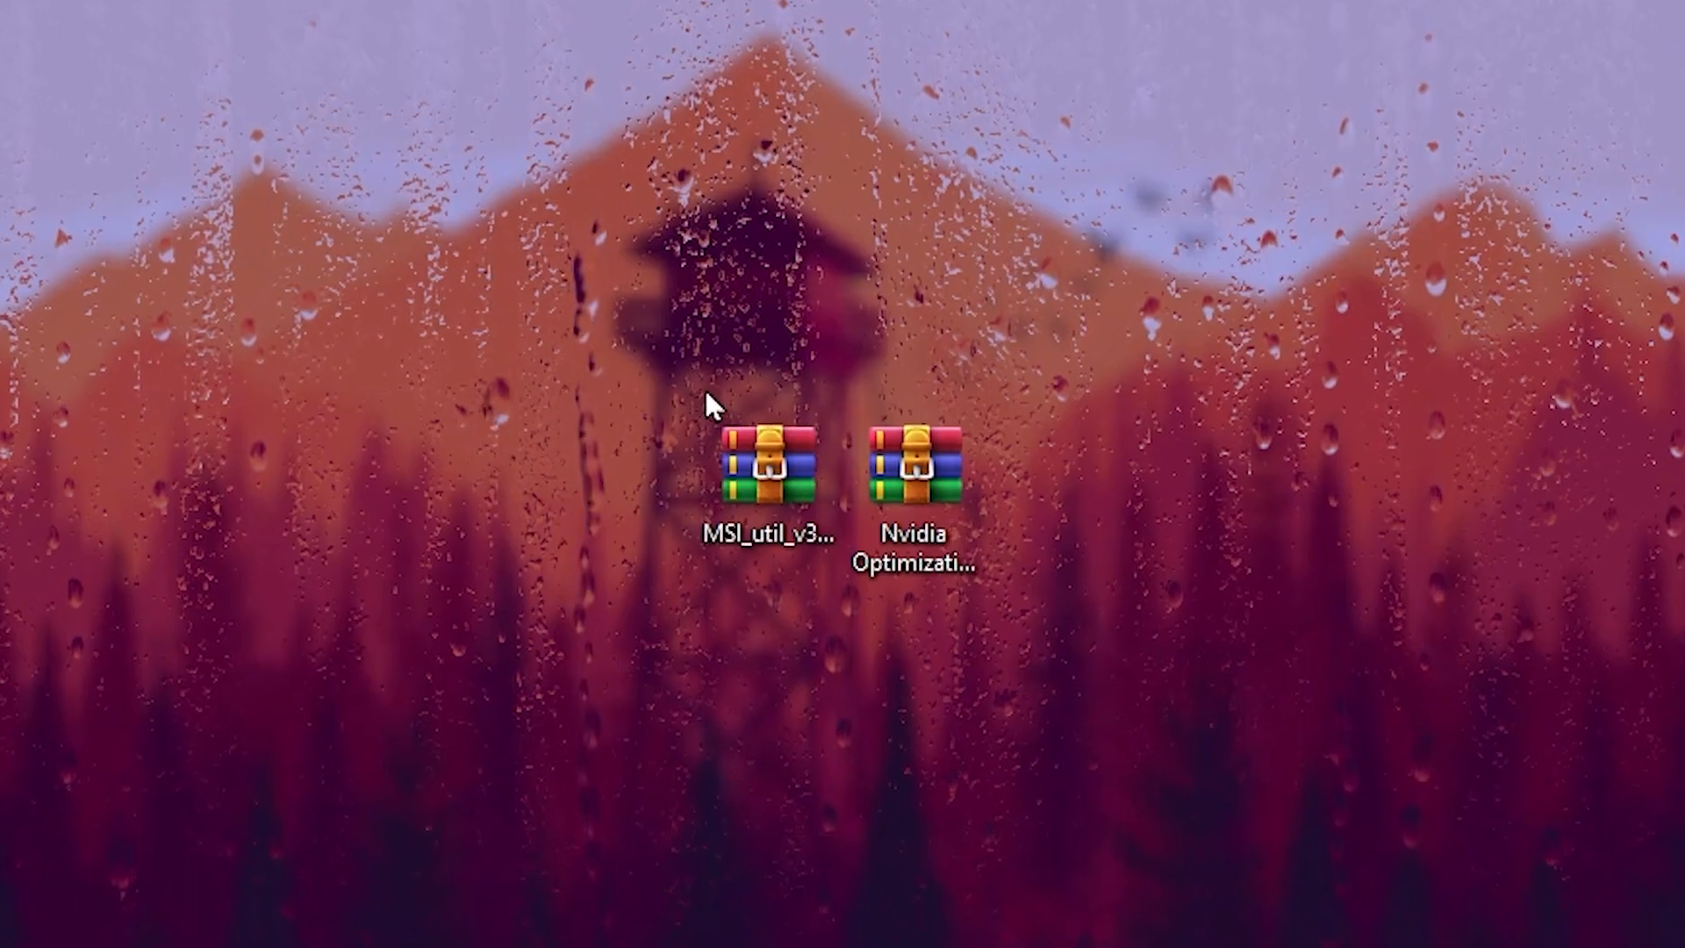
- Extract MSI_util_v3.exe from its archive and launch it with UAC approval
click(908, 930)
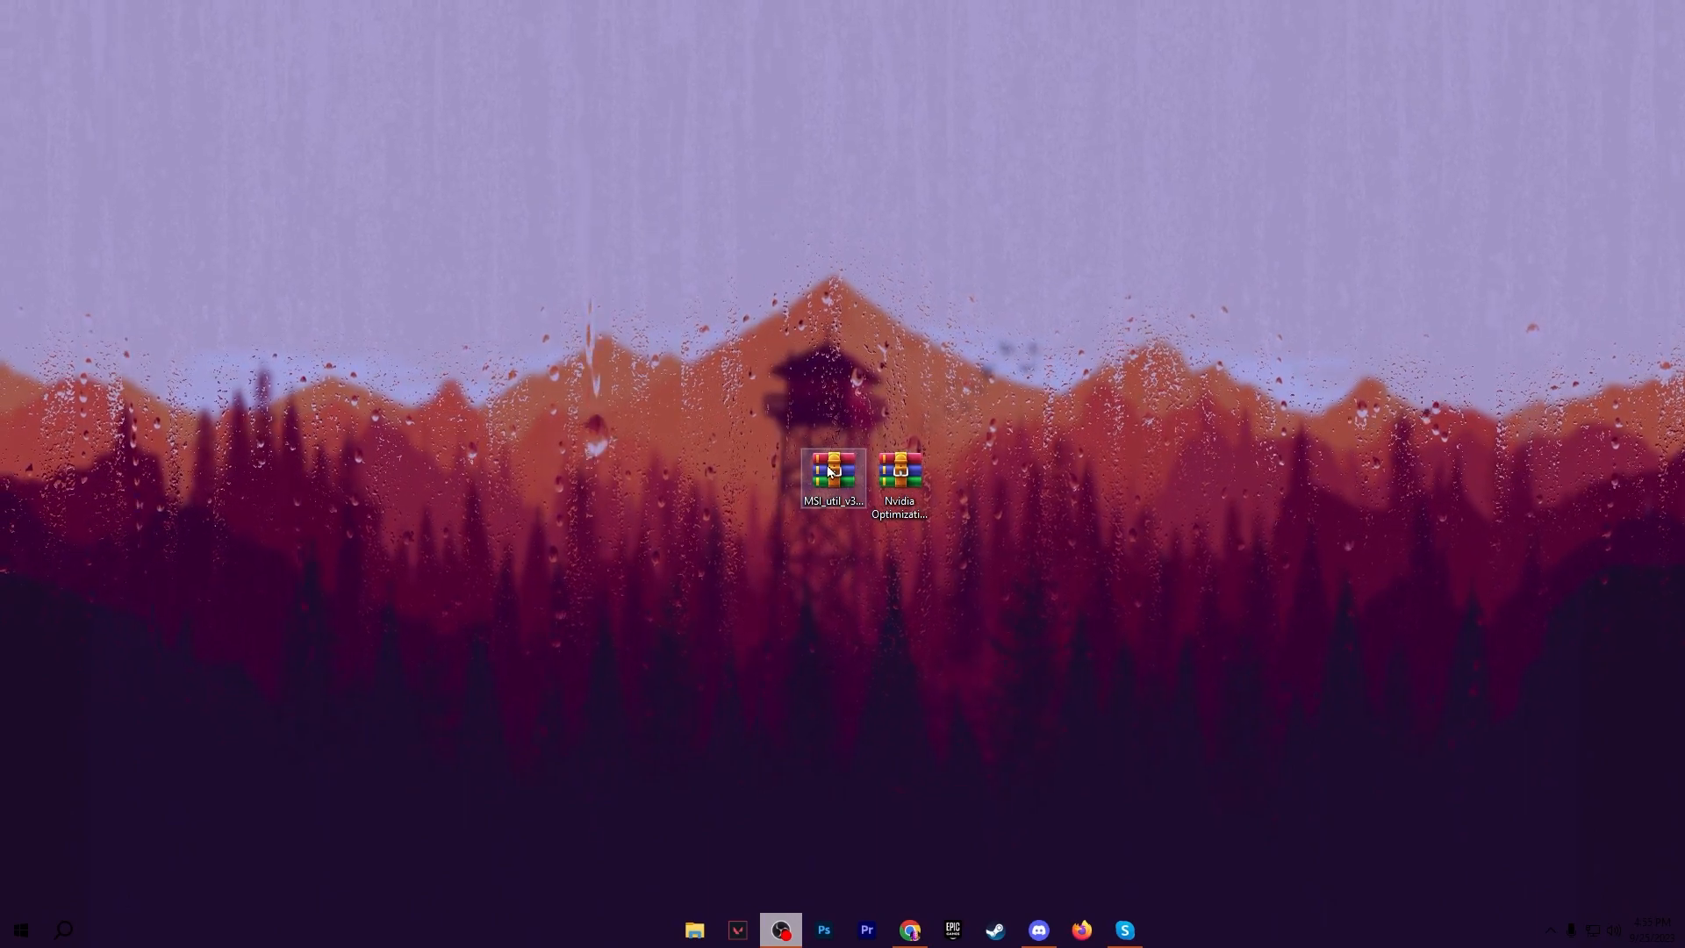
double_click(828, 467)
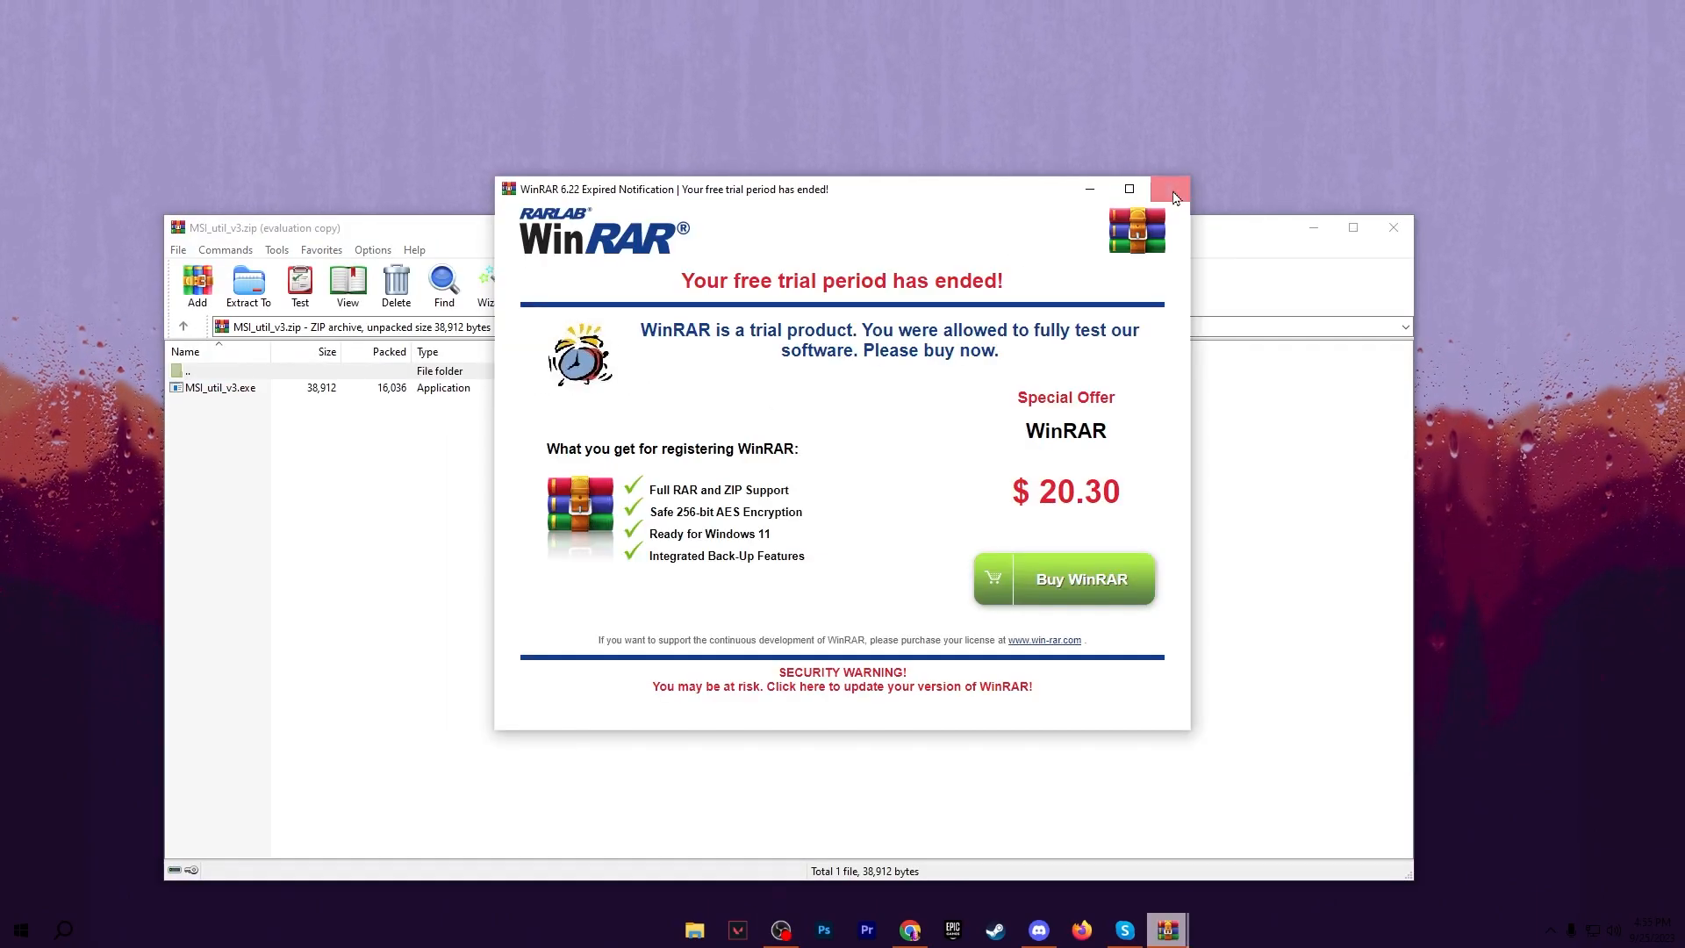
click(1171, 190)
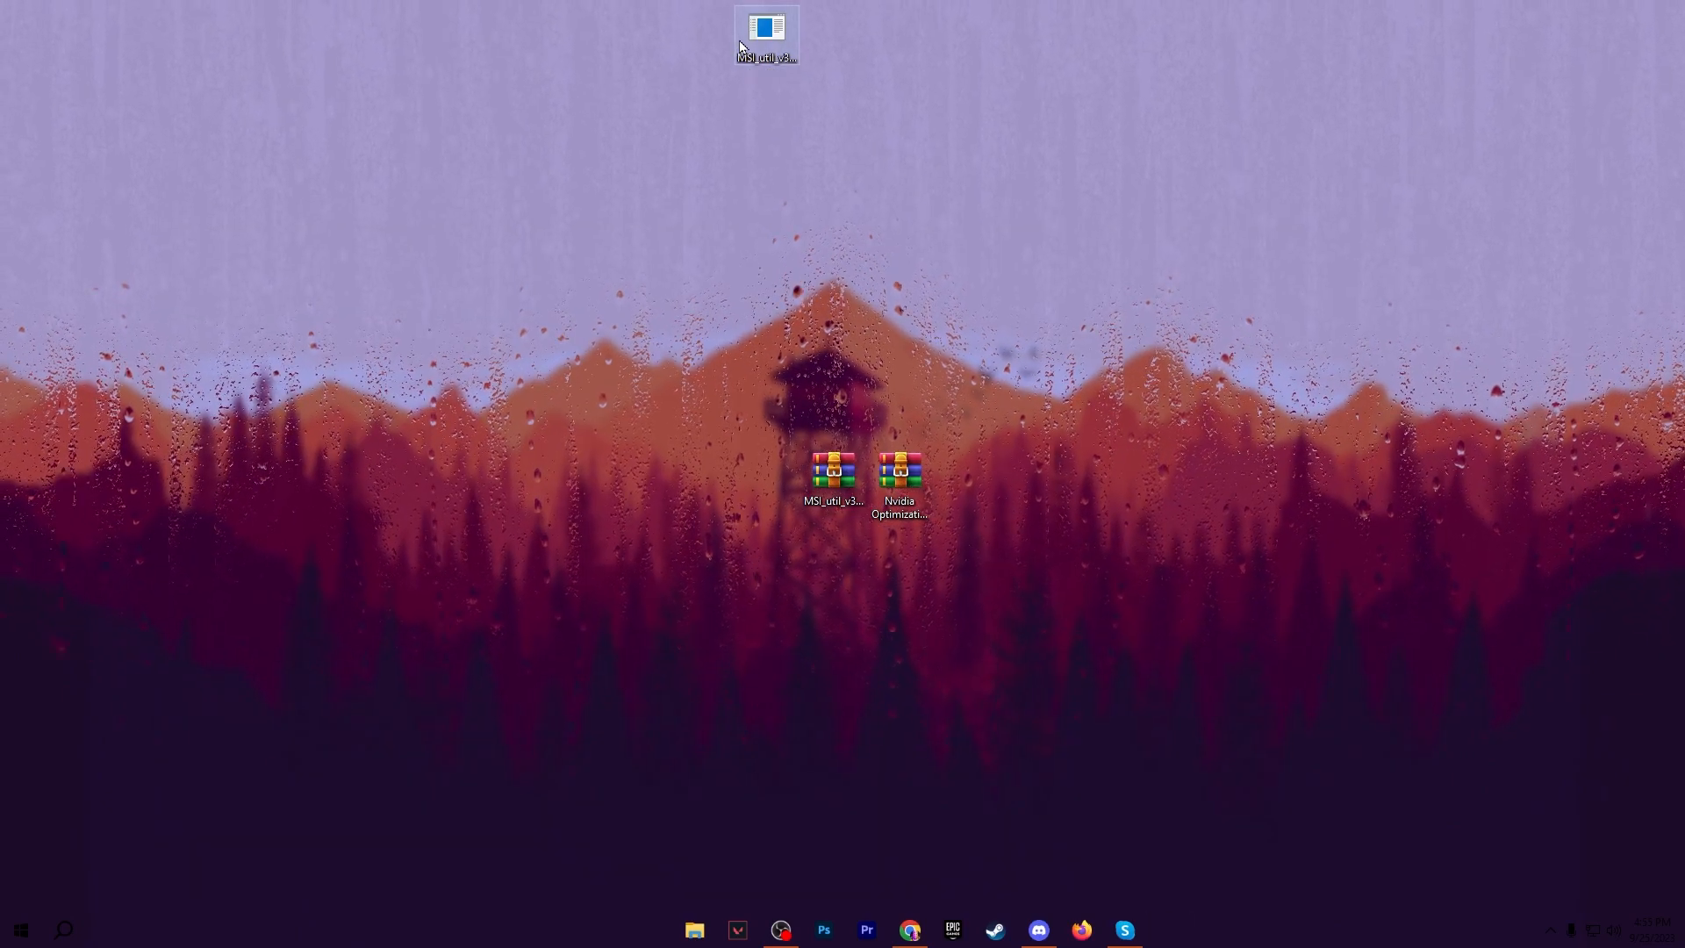
double_click(767, 30)
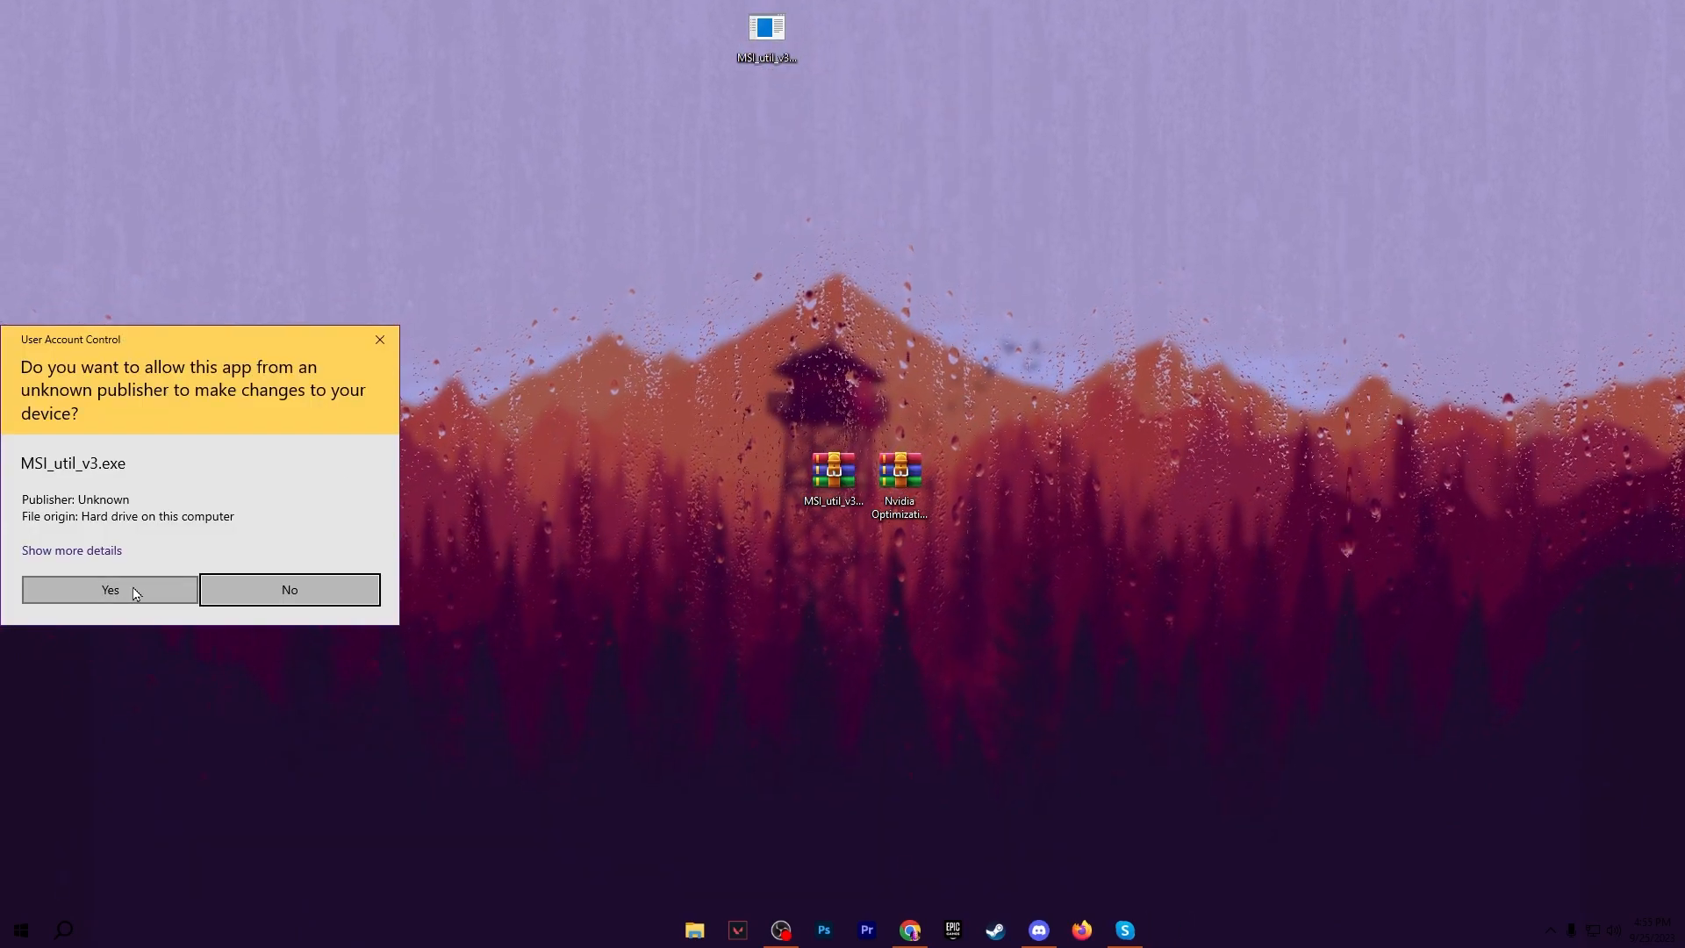
click(109, 589)
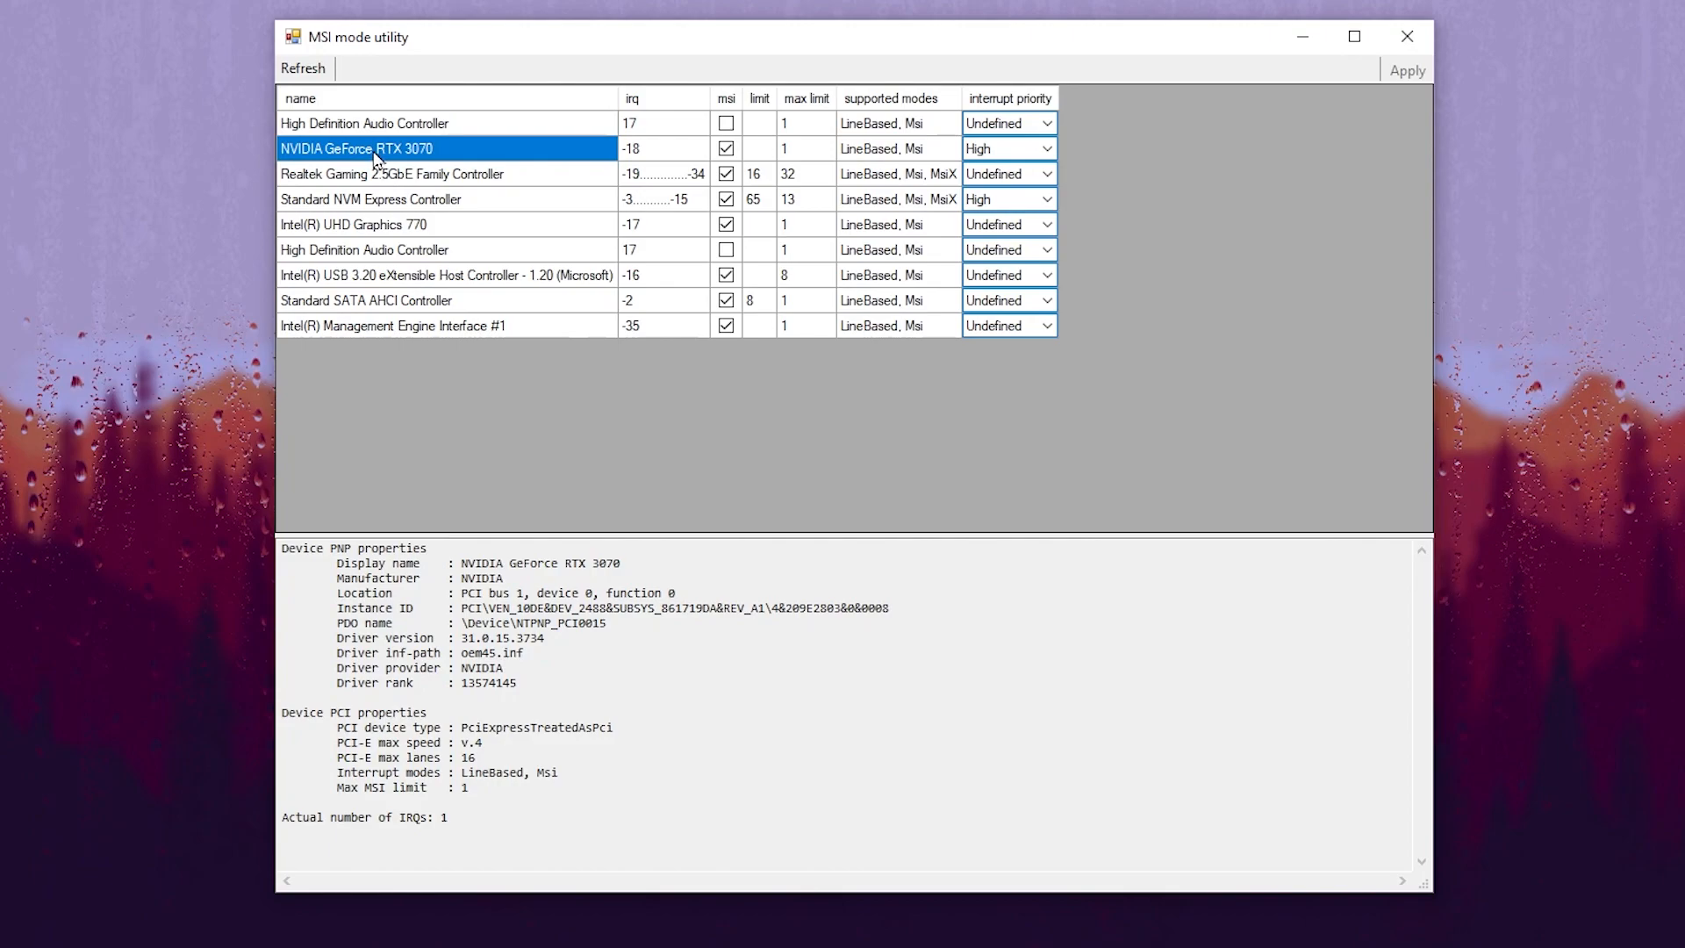
mouse_move(509, 158)
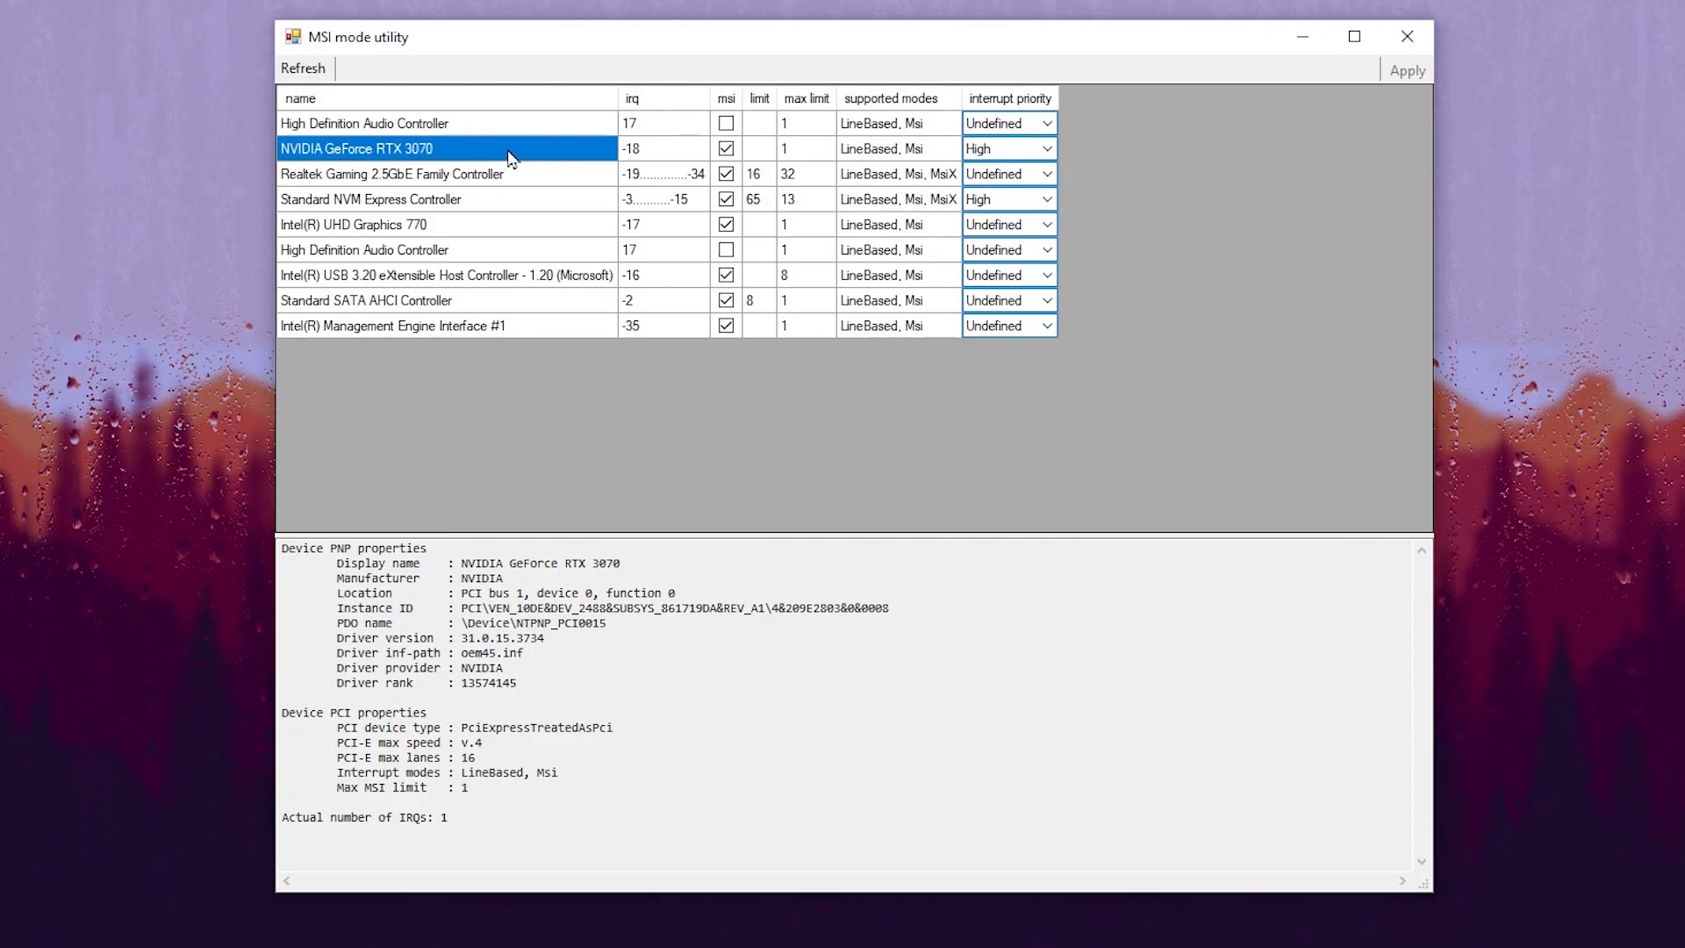
mouse_move(1083, 153)
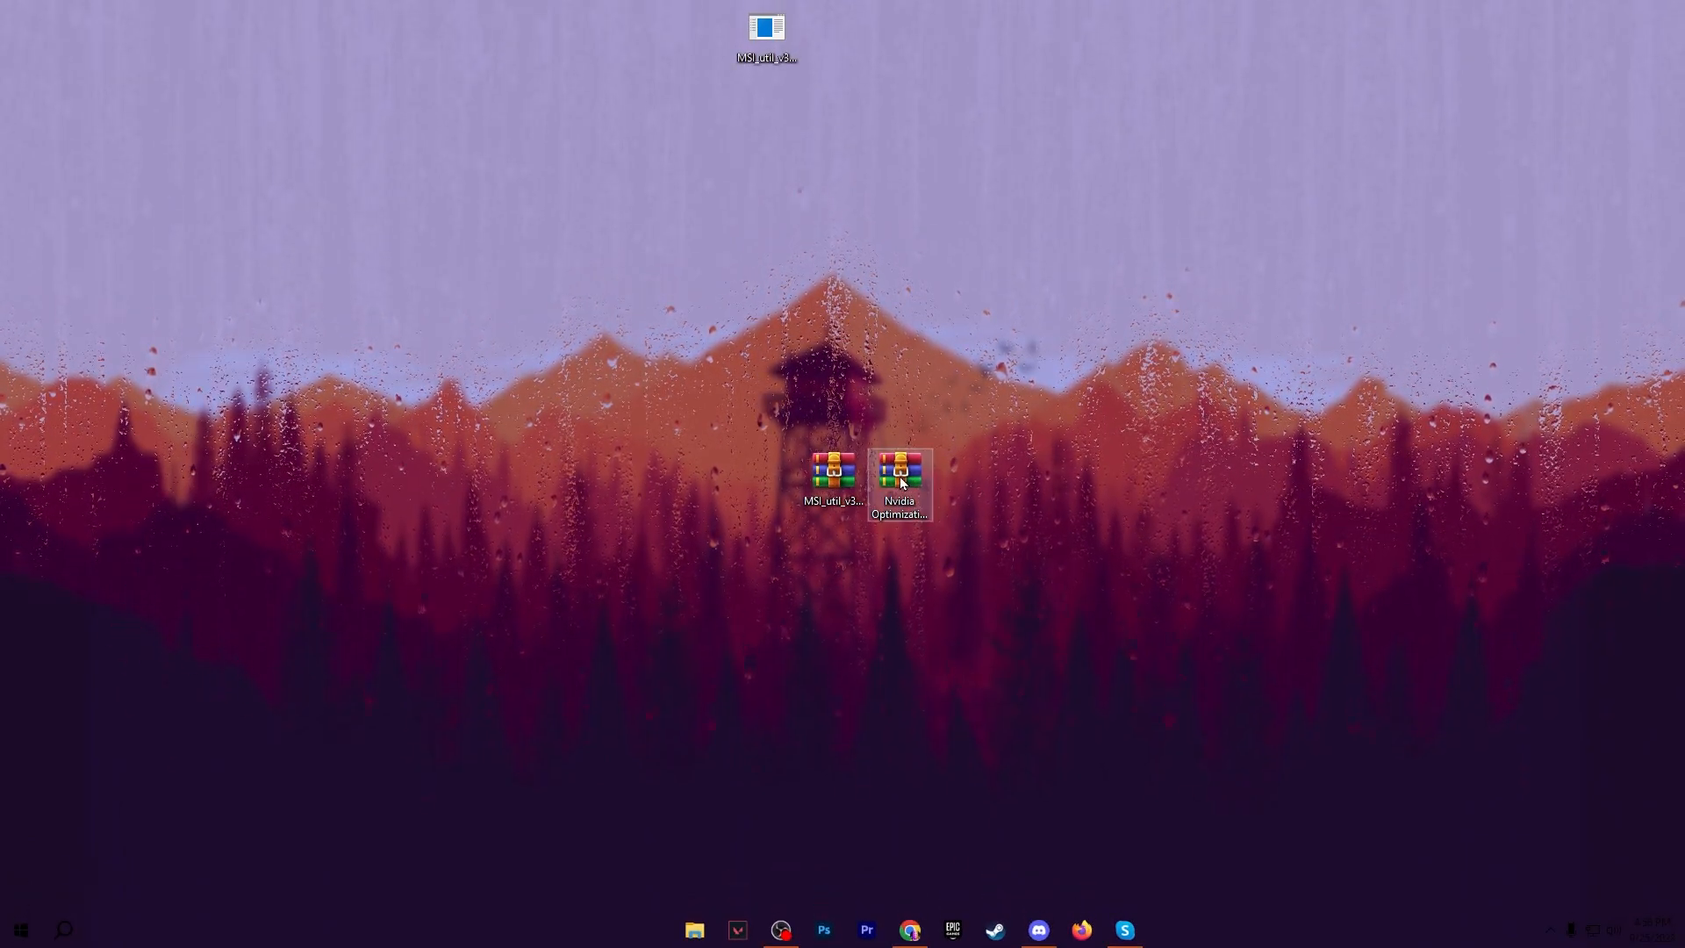
mouse_move(901, 495)
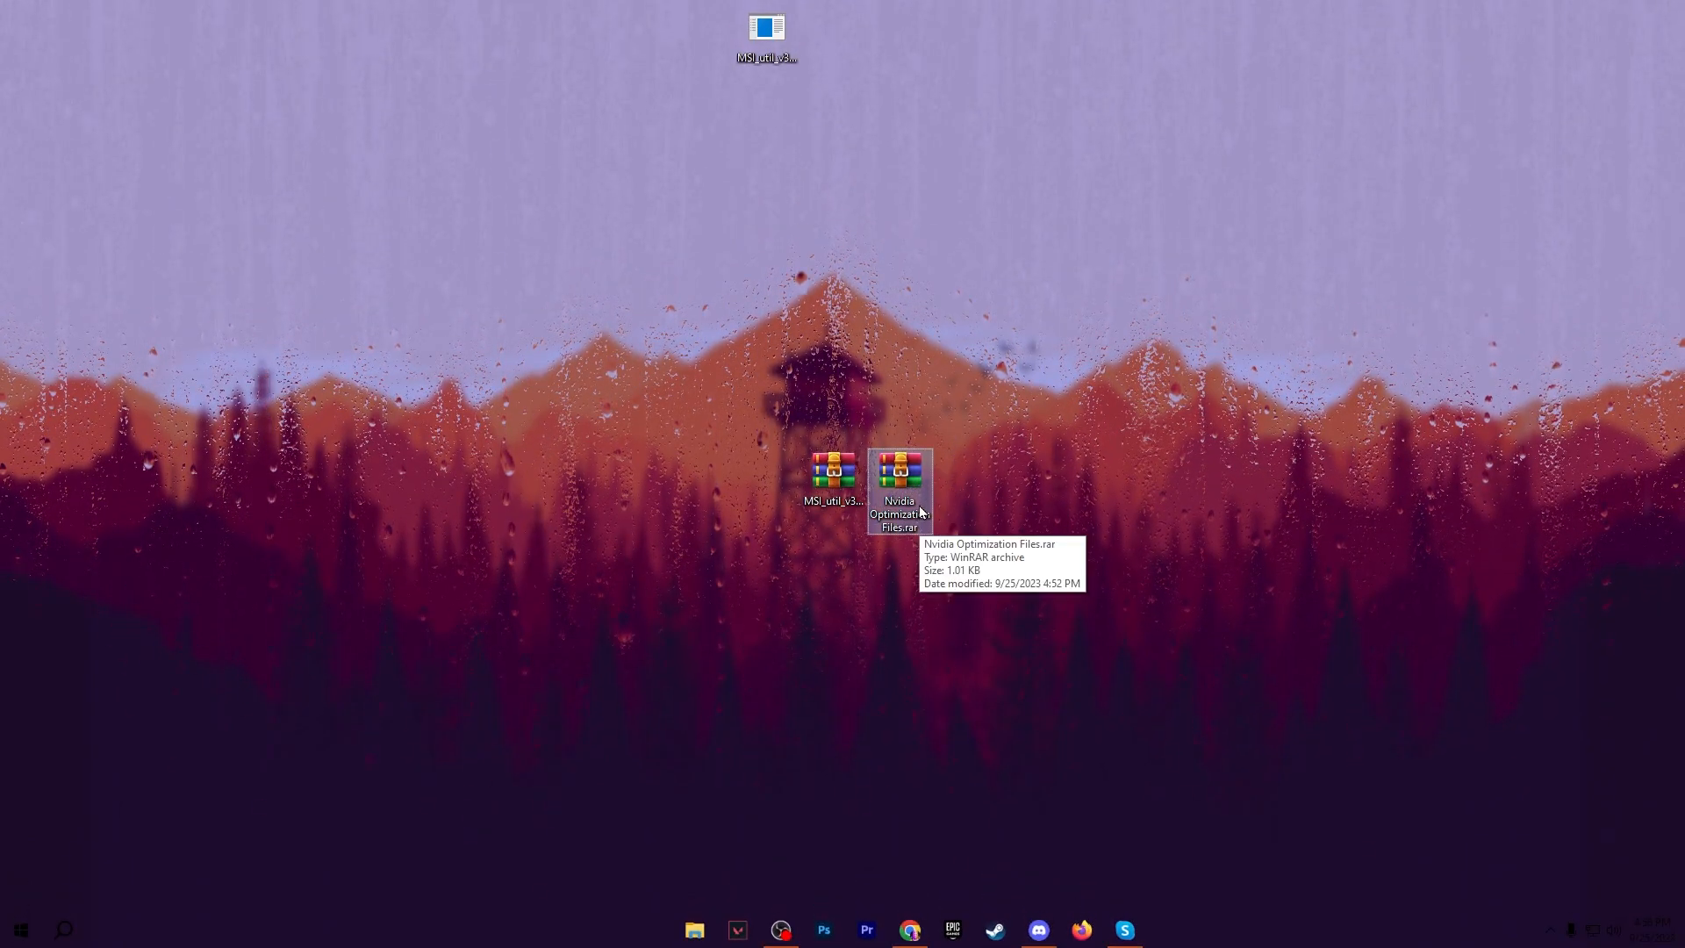
- From Nvidia Optimization Files.rar, merge GPU Priority.reg into the registry with admin approval
double_click(898, 471)
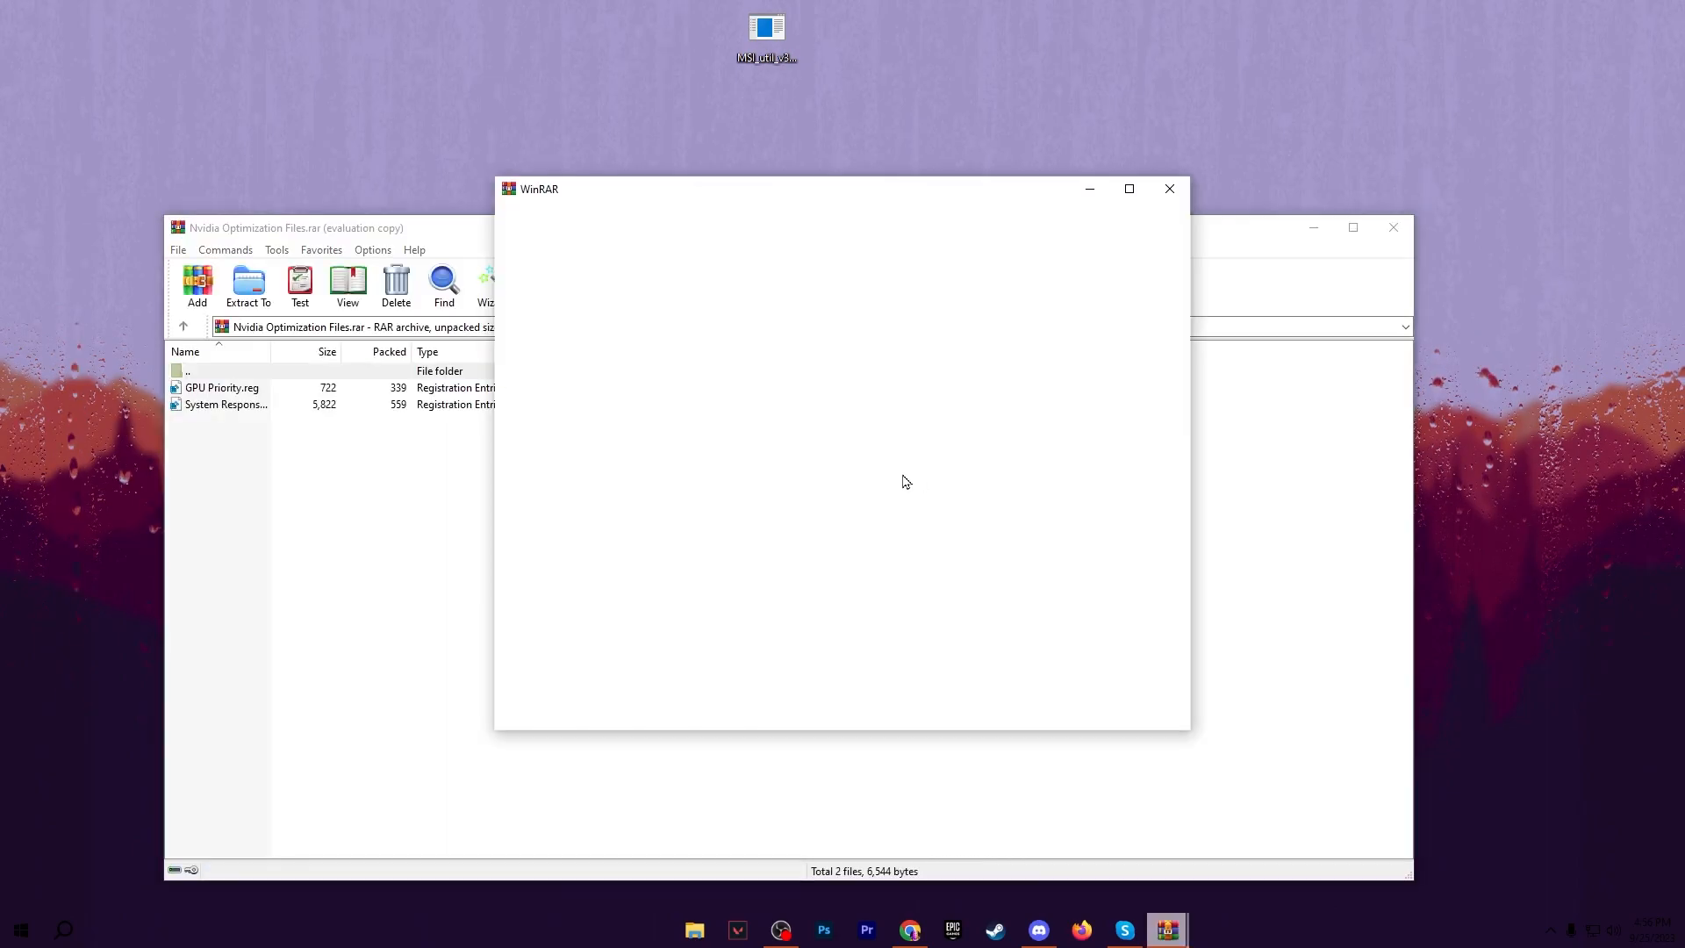
click(1169, 188)
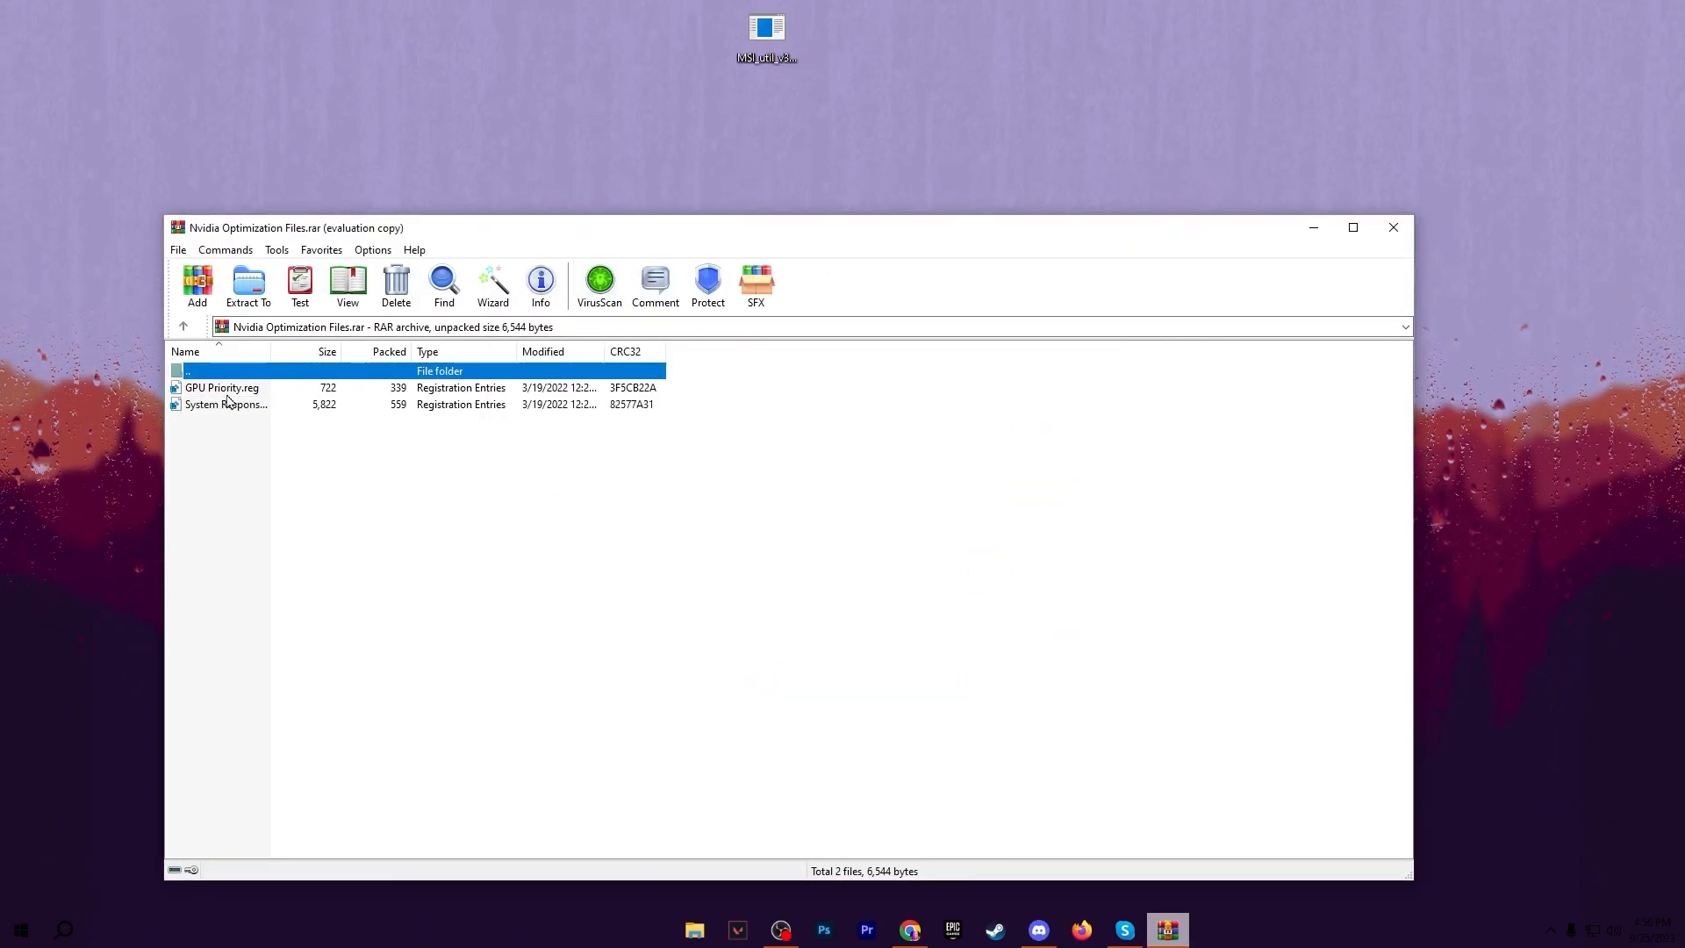
mouse_move(258, 426)
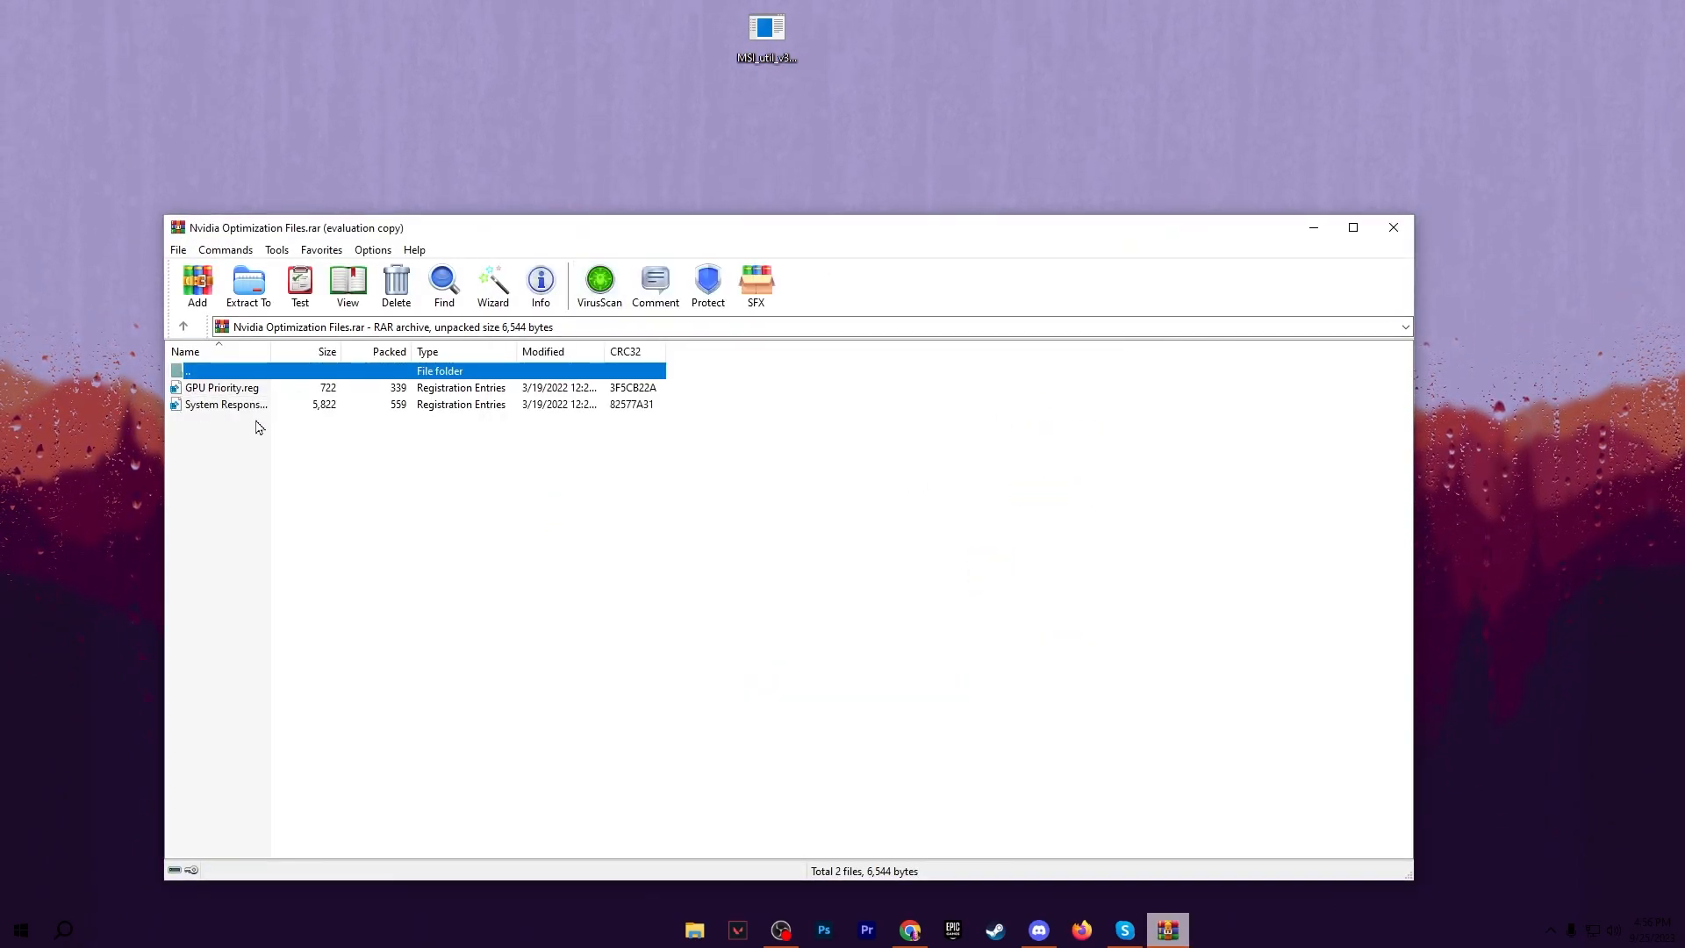
double_click(222, 386)
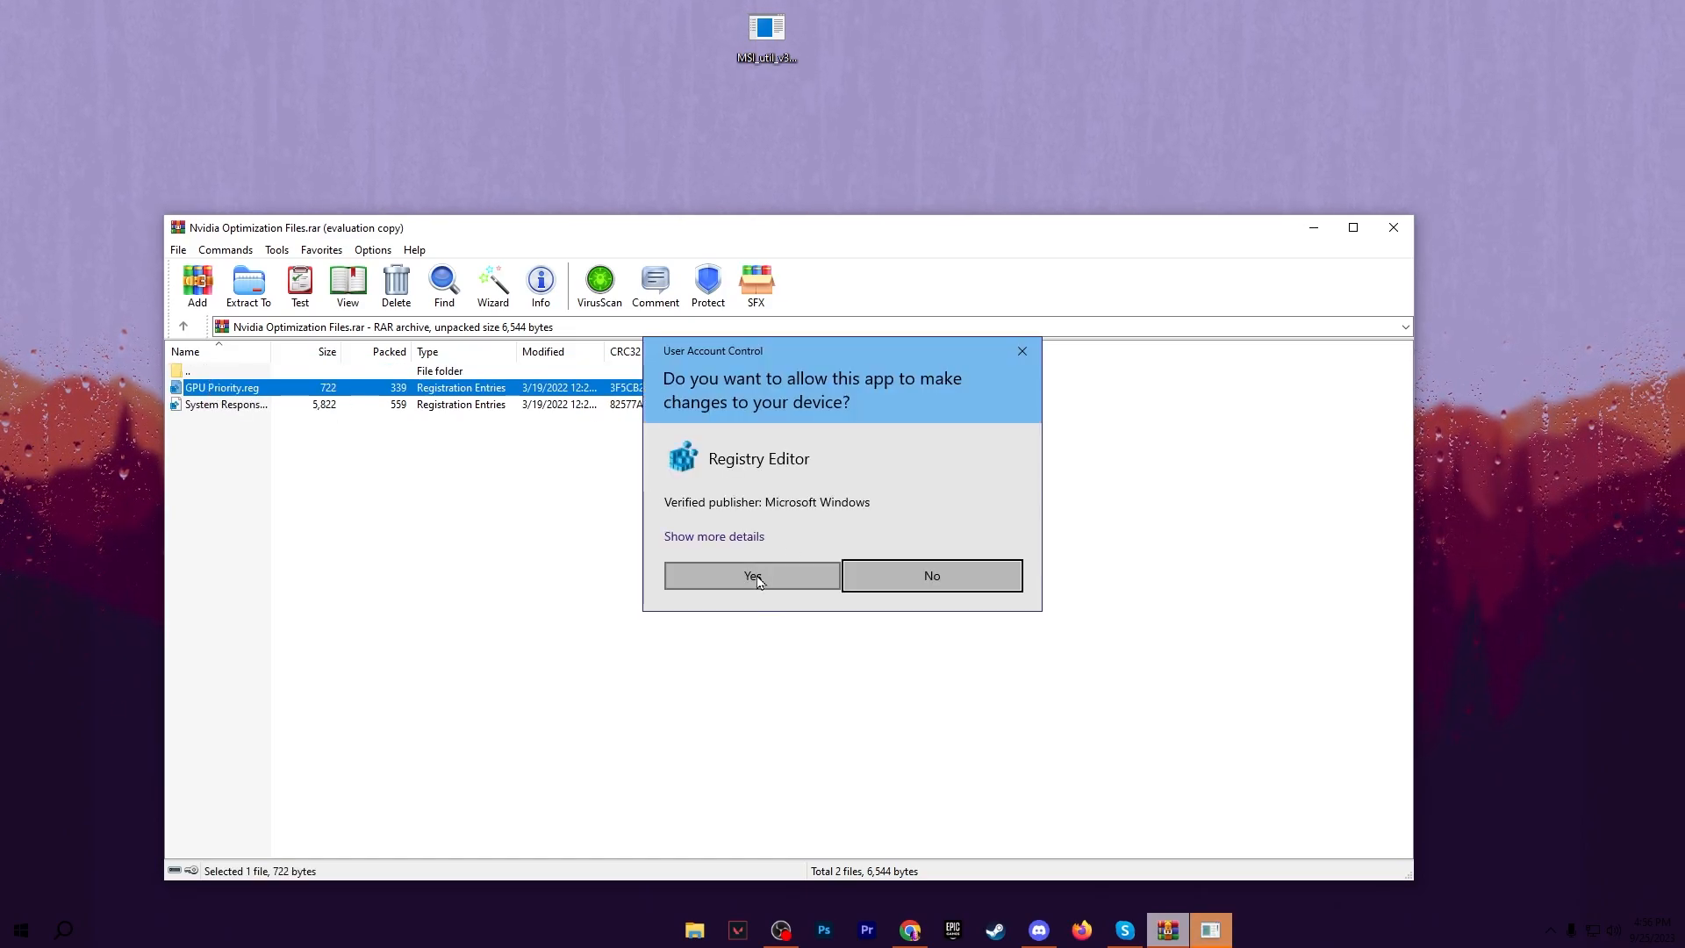
click(750, 576)
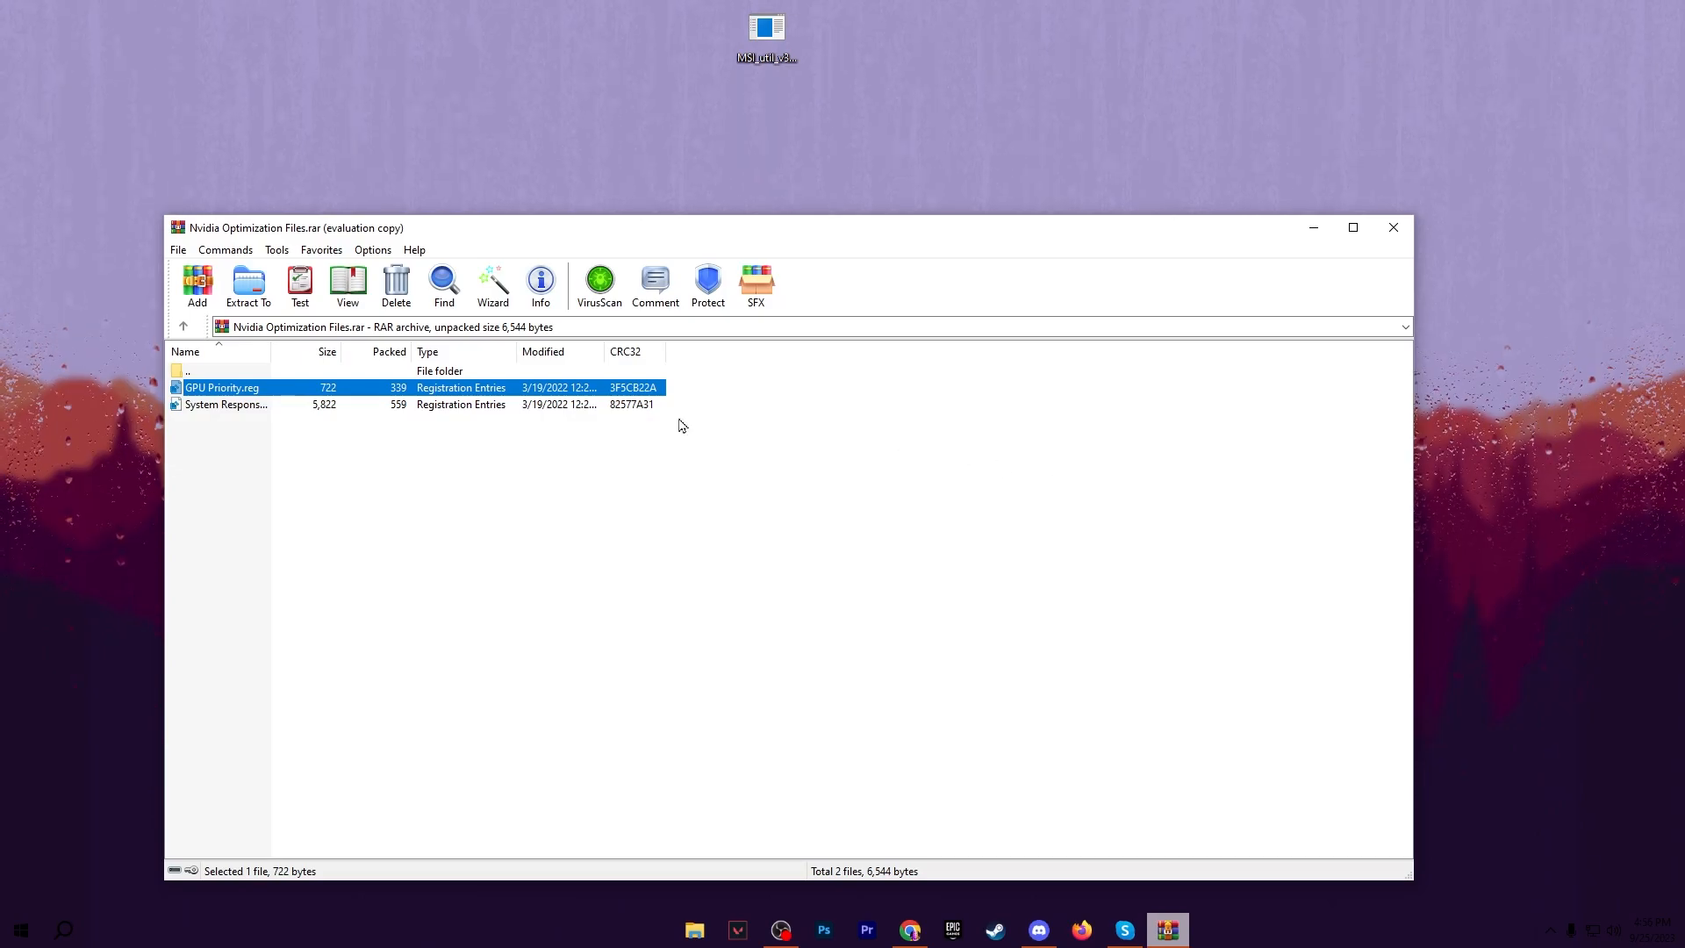
- Merge the System Responsiveness registry tweak as well, approving its UAC prompt
double_click(227, 404)
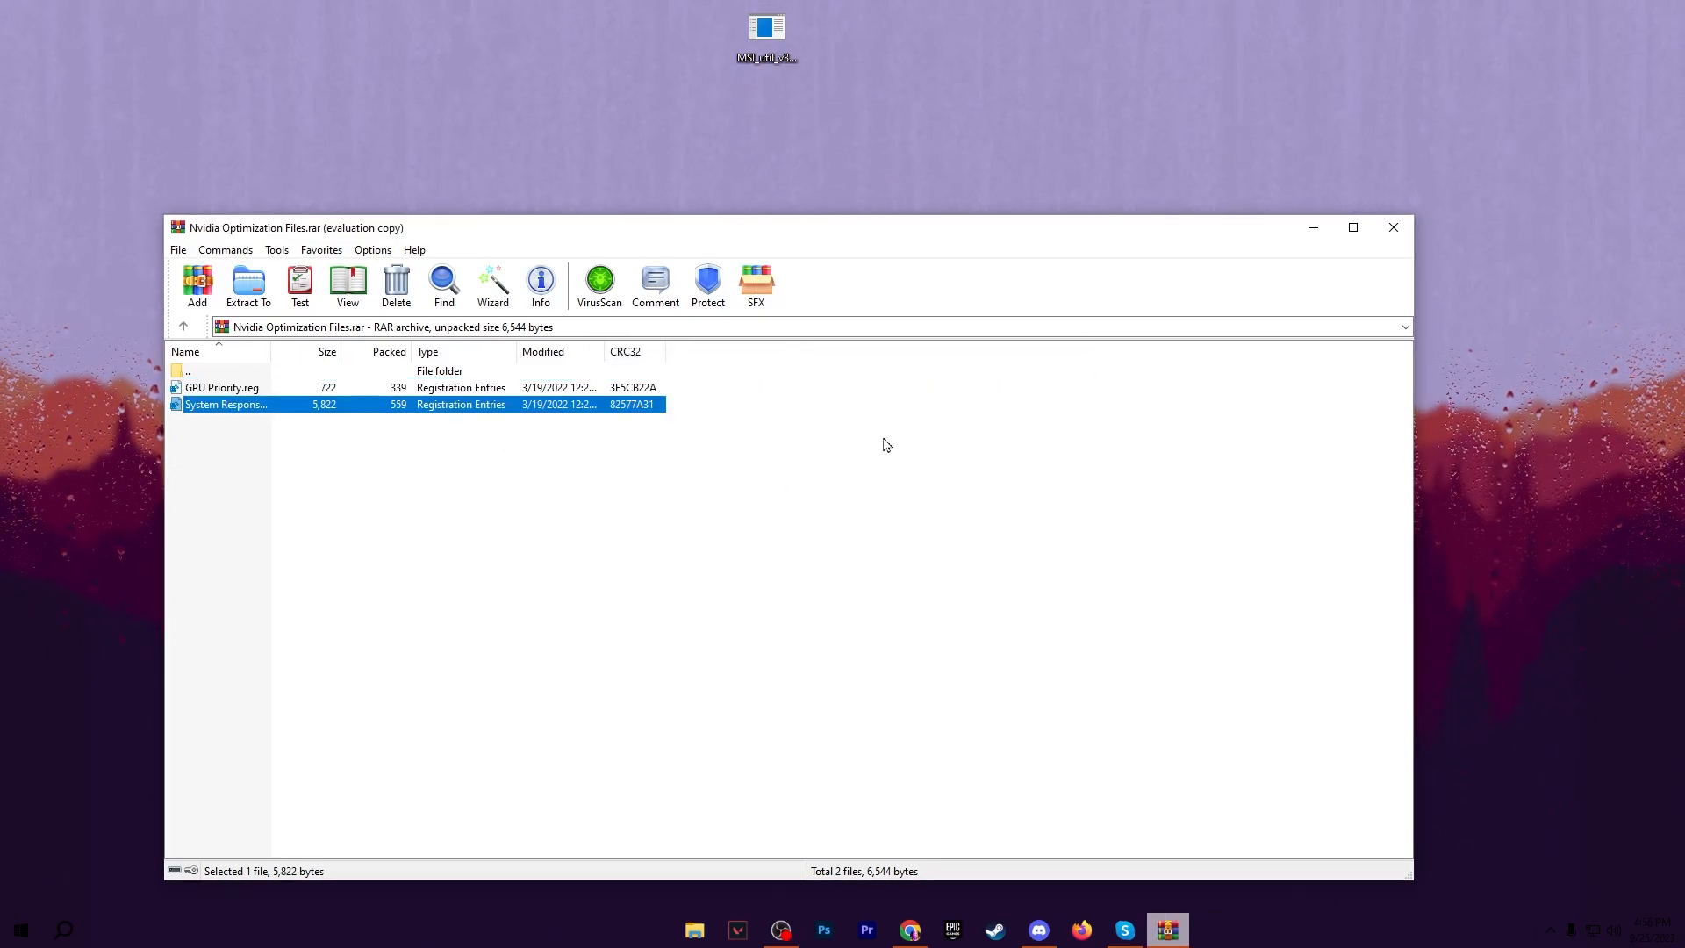
click(1392, 227)
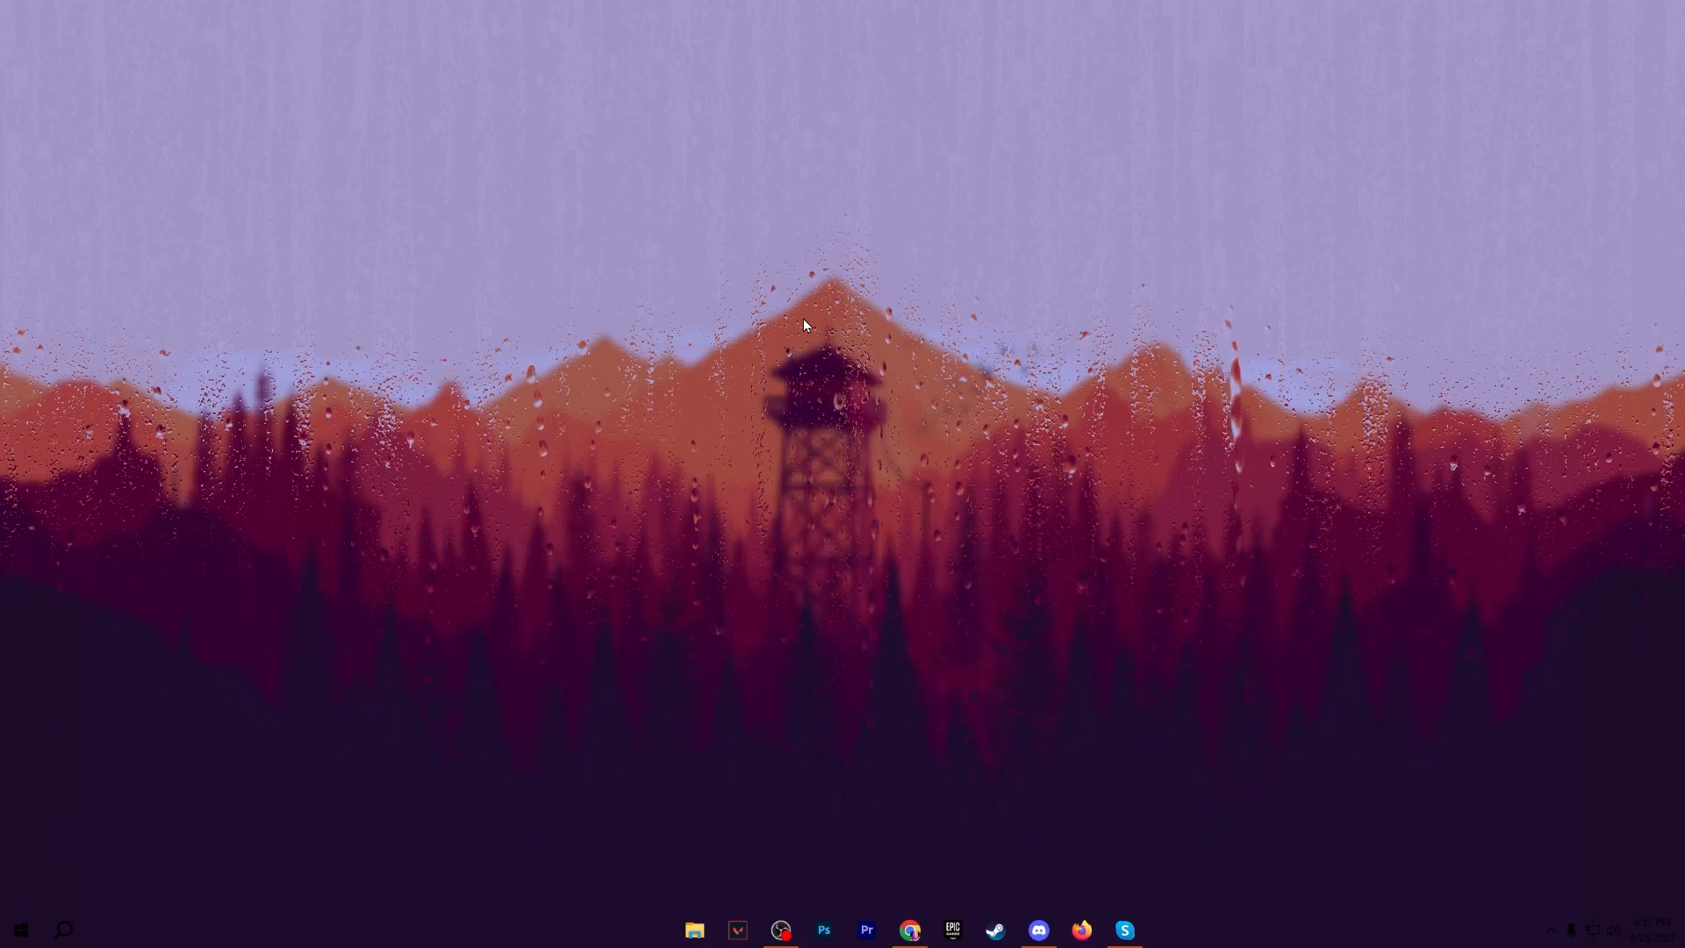
- Find GeForce Experience, download Game Ready Driver 537.42 and start its express installation
click(63, 930)
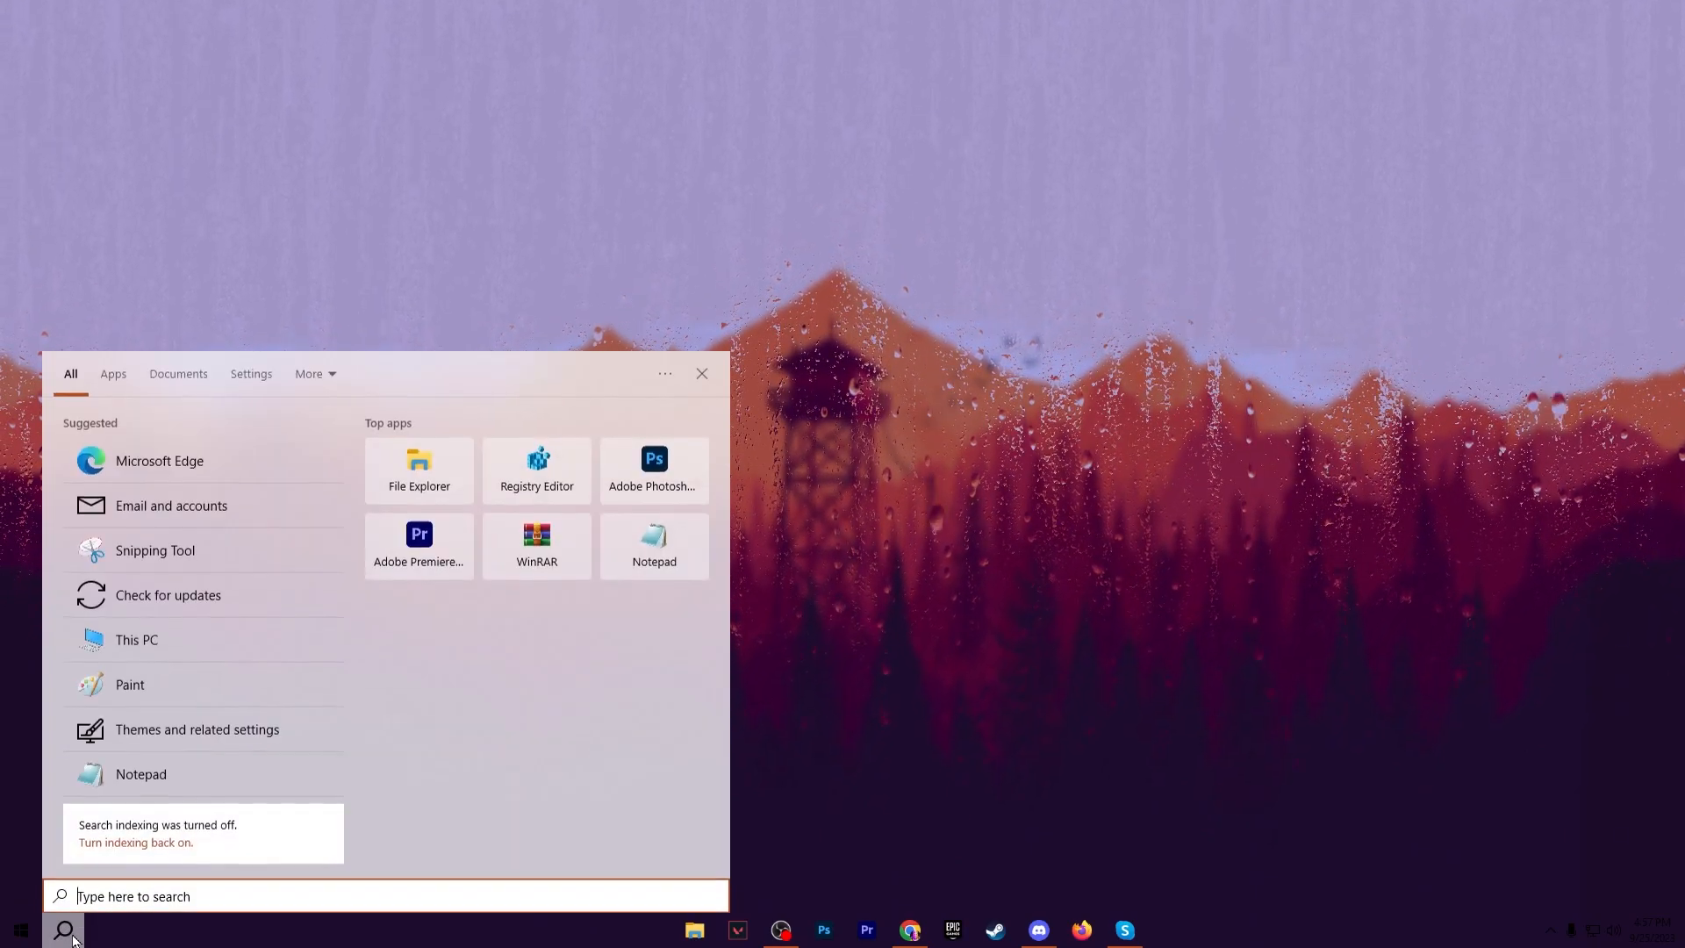
text(gefore)
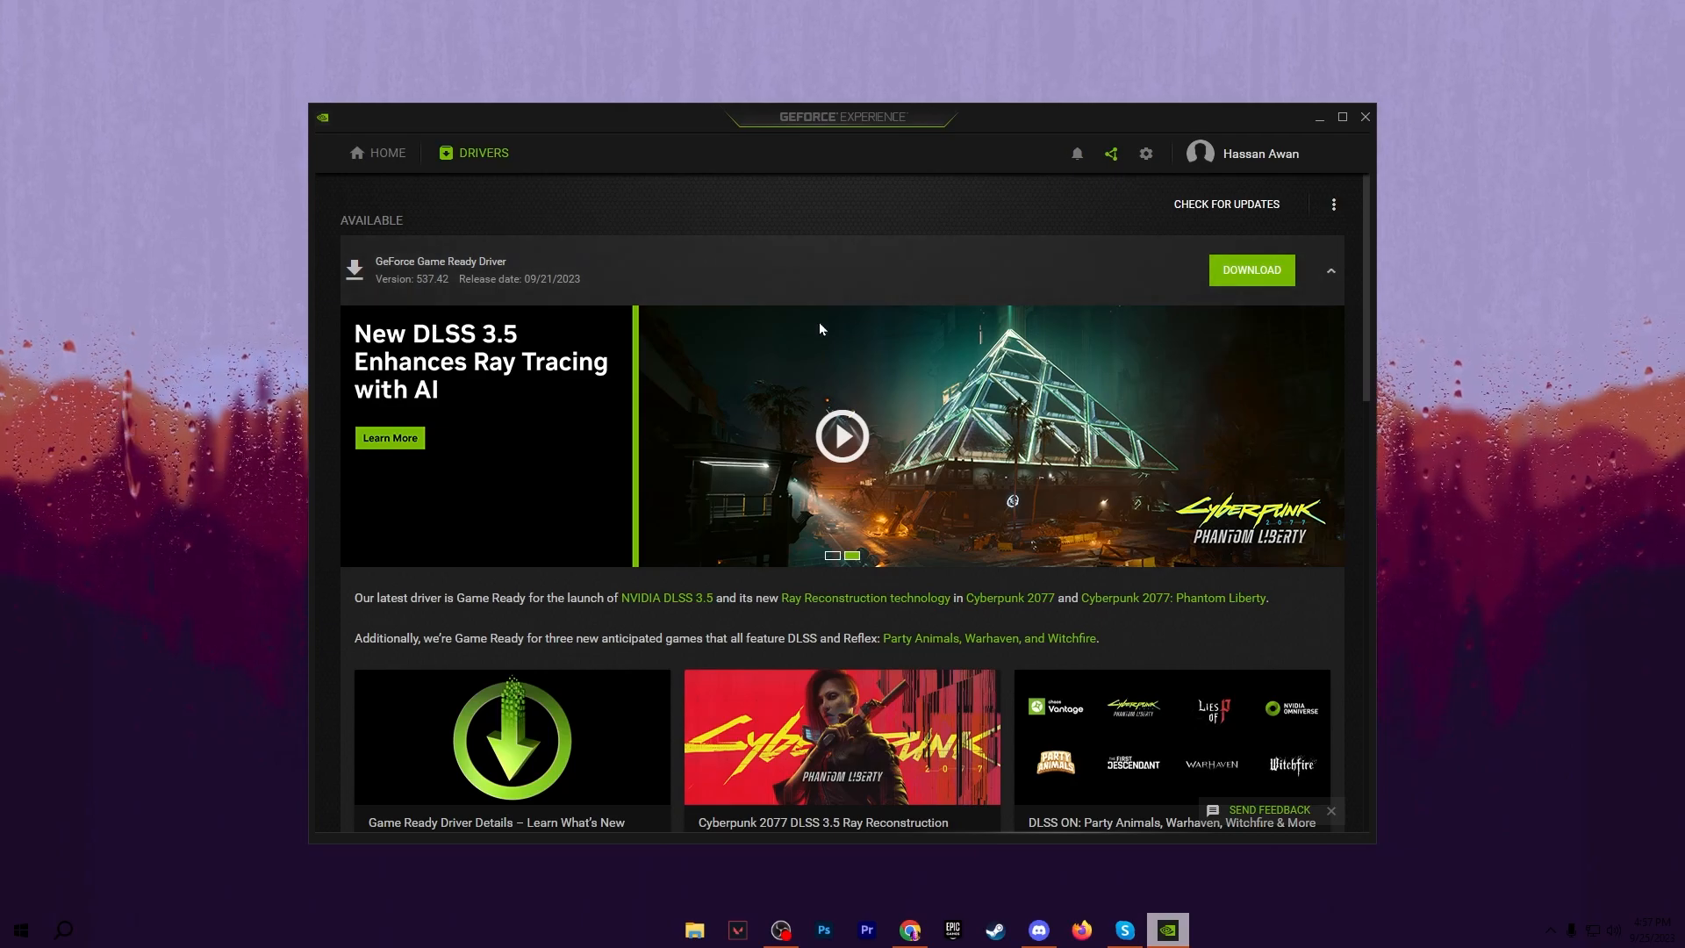
click(1252, 270)
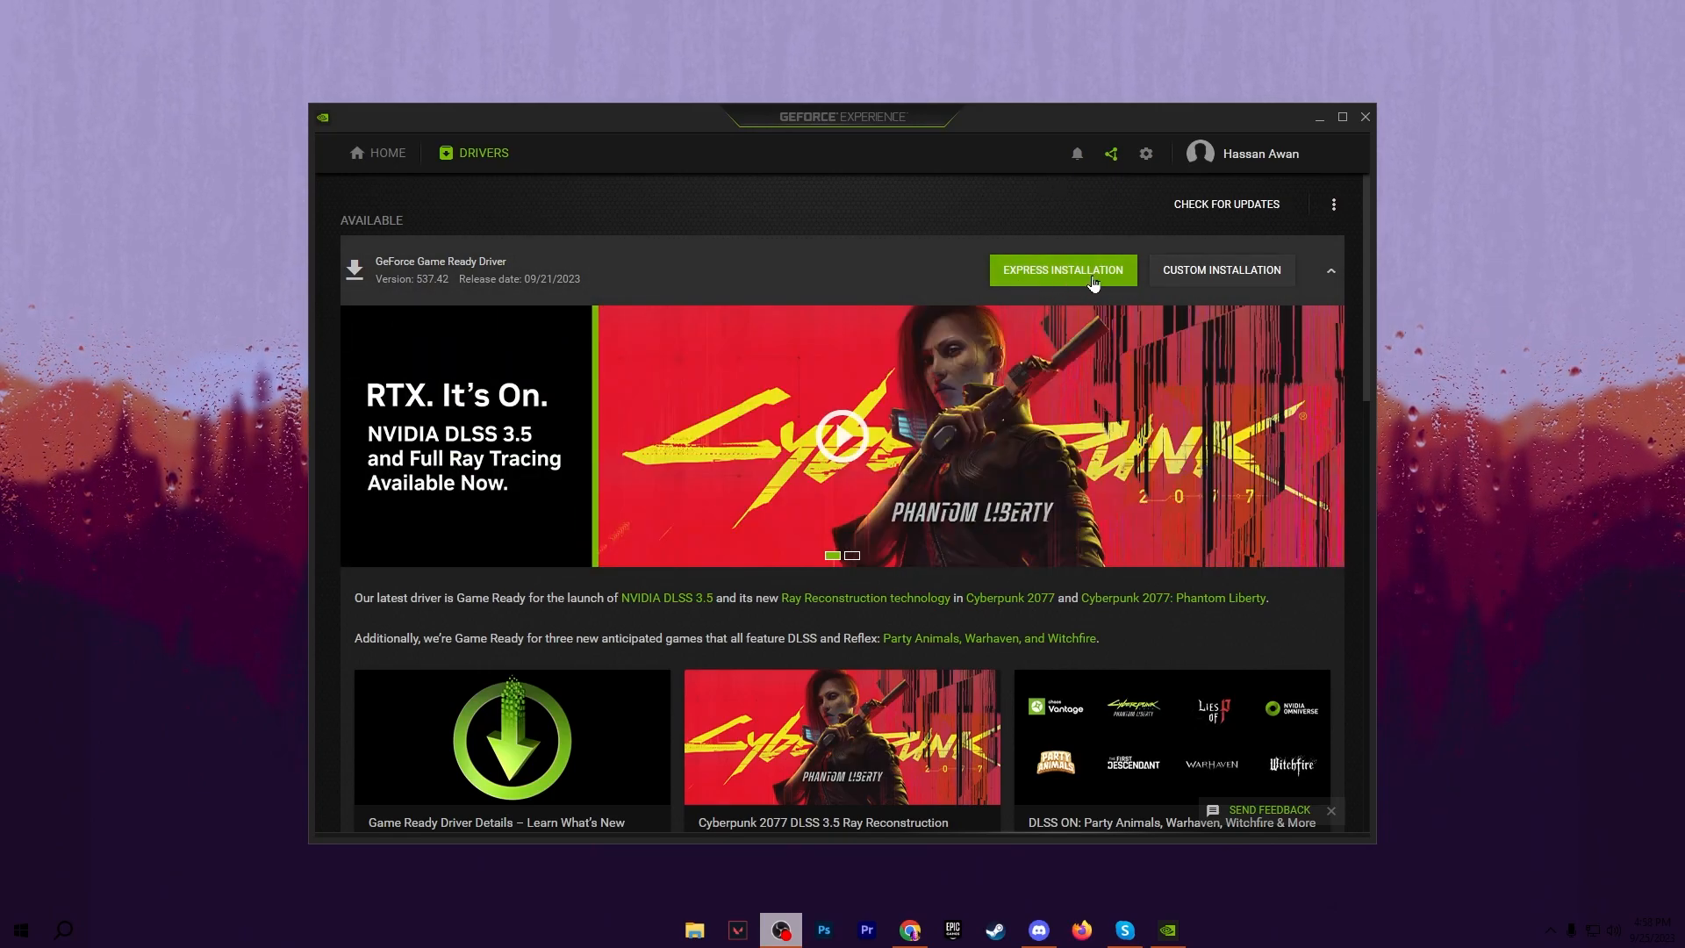
click(1365, 116)
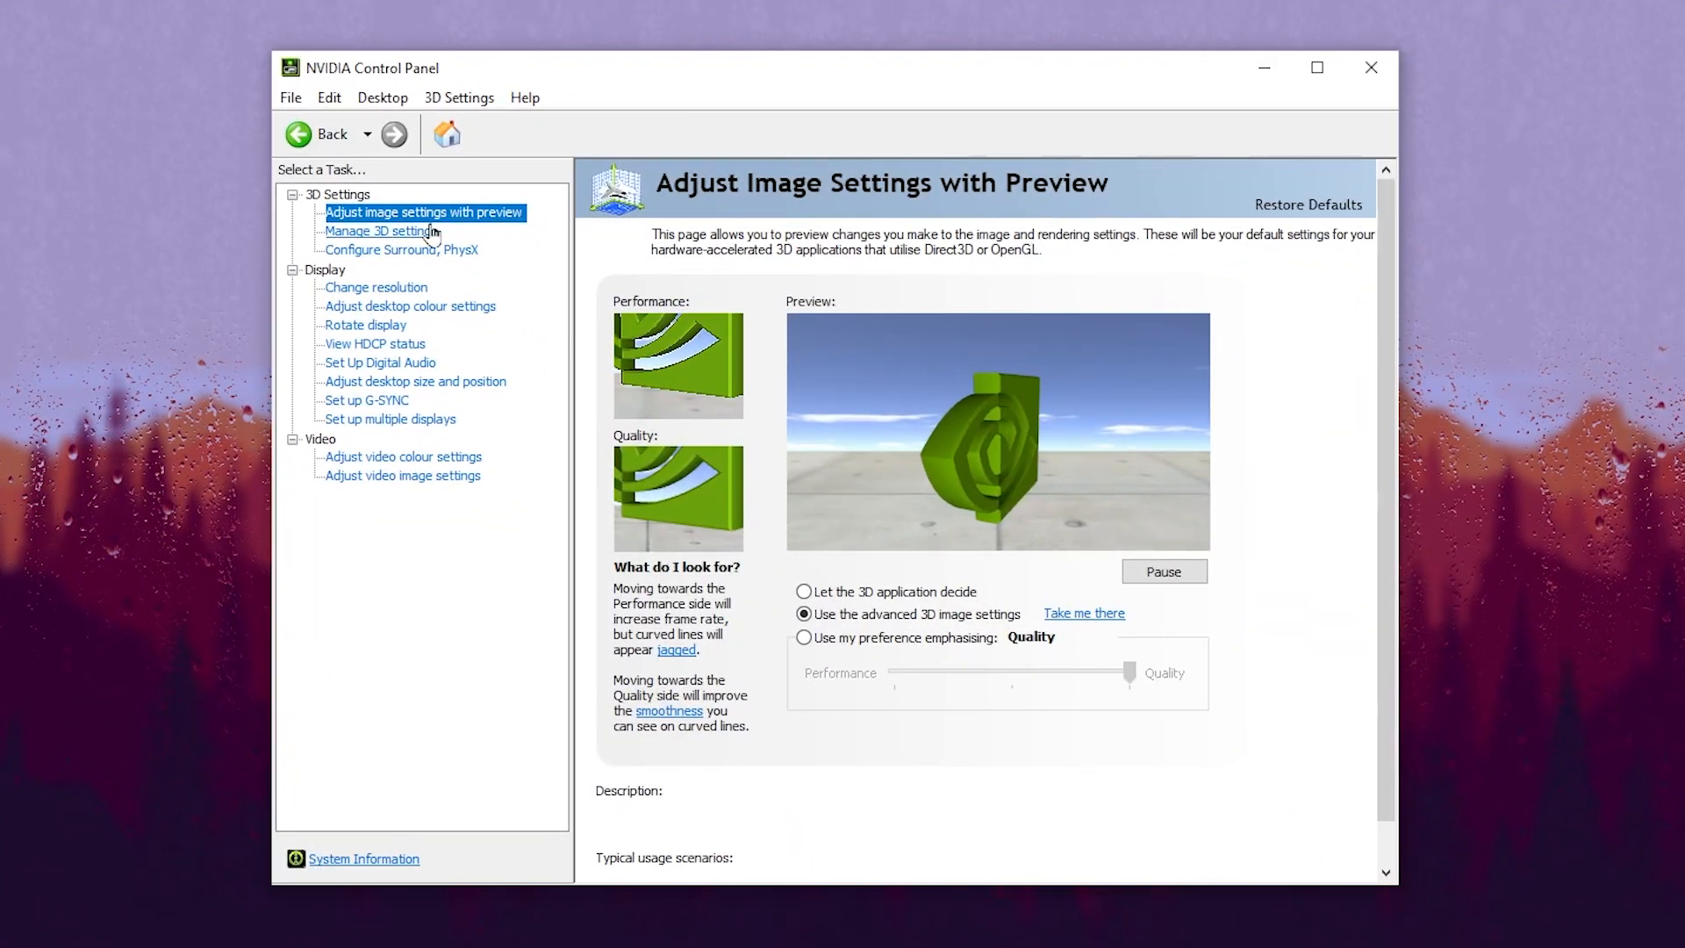
- Select 'Use the advanced 3D image settings' and move to the Manage 3D Settings page
click(804, 615)
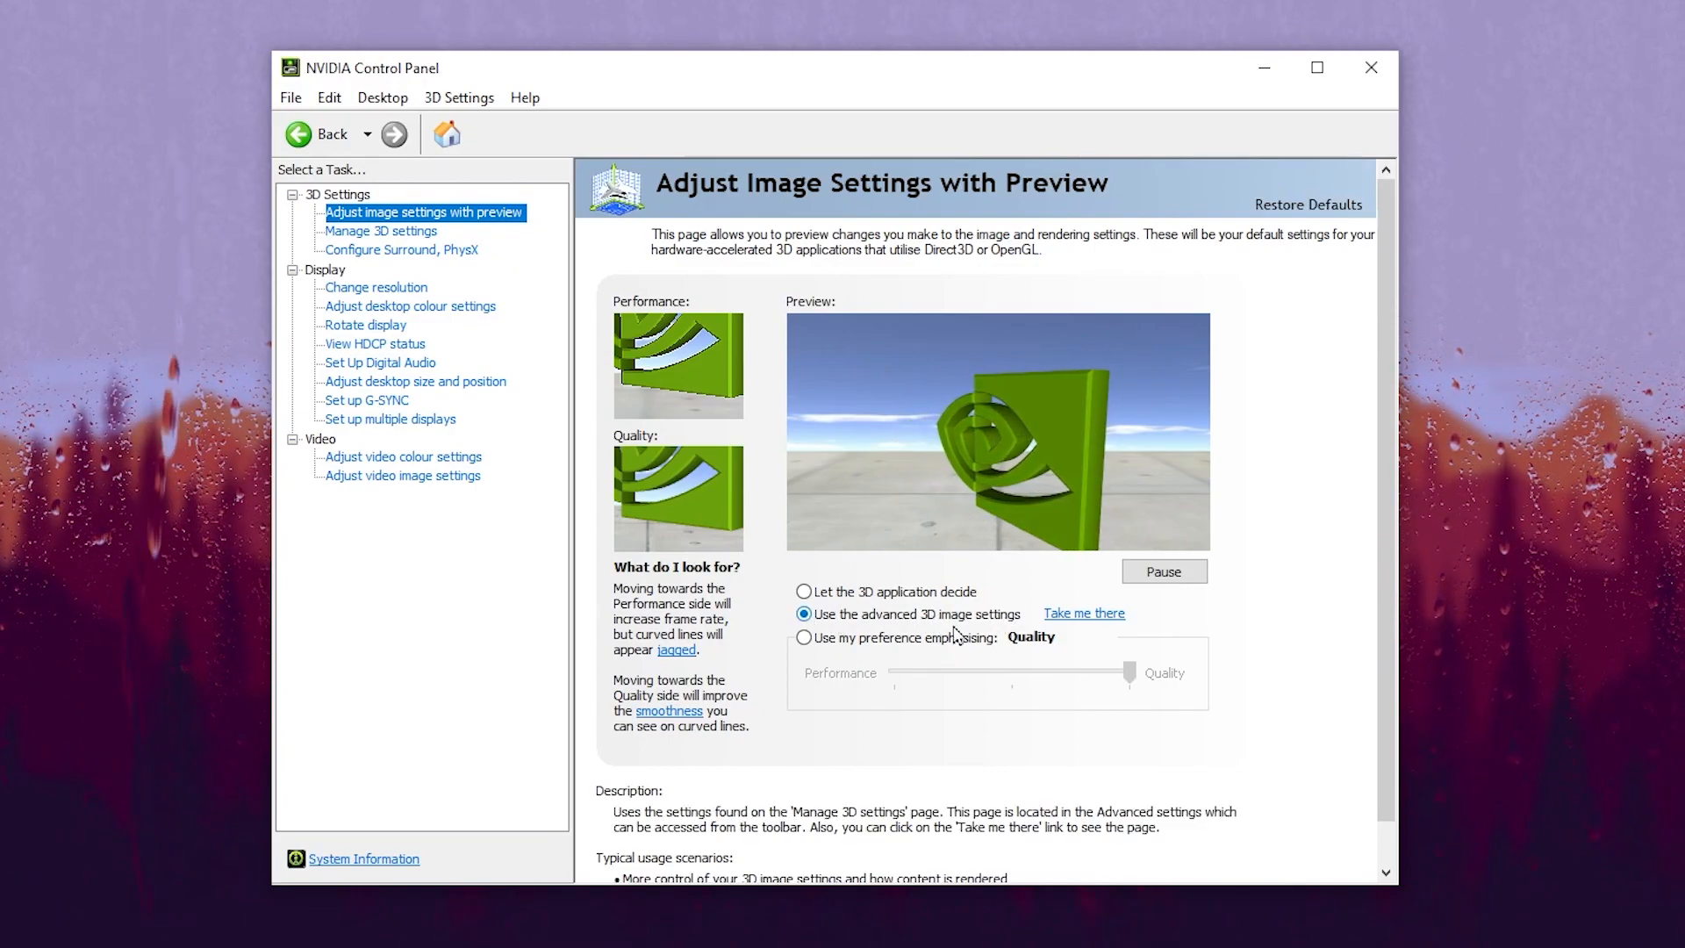
click(379, 232)
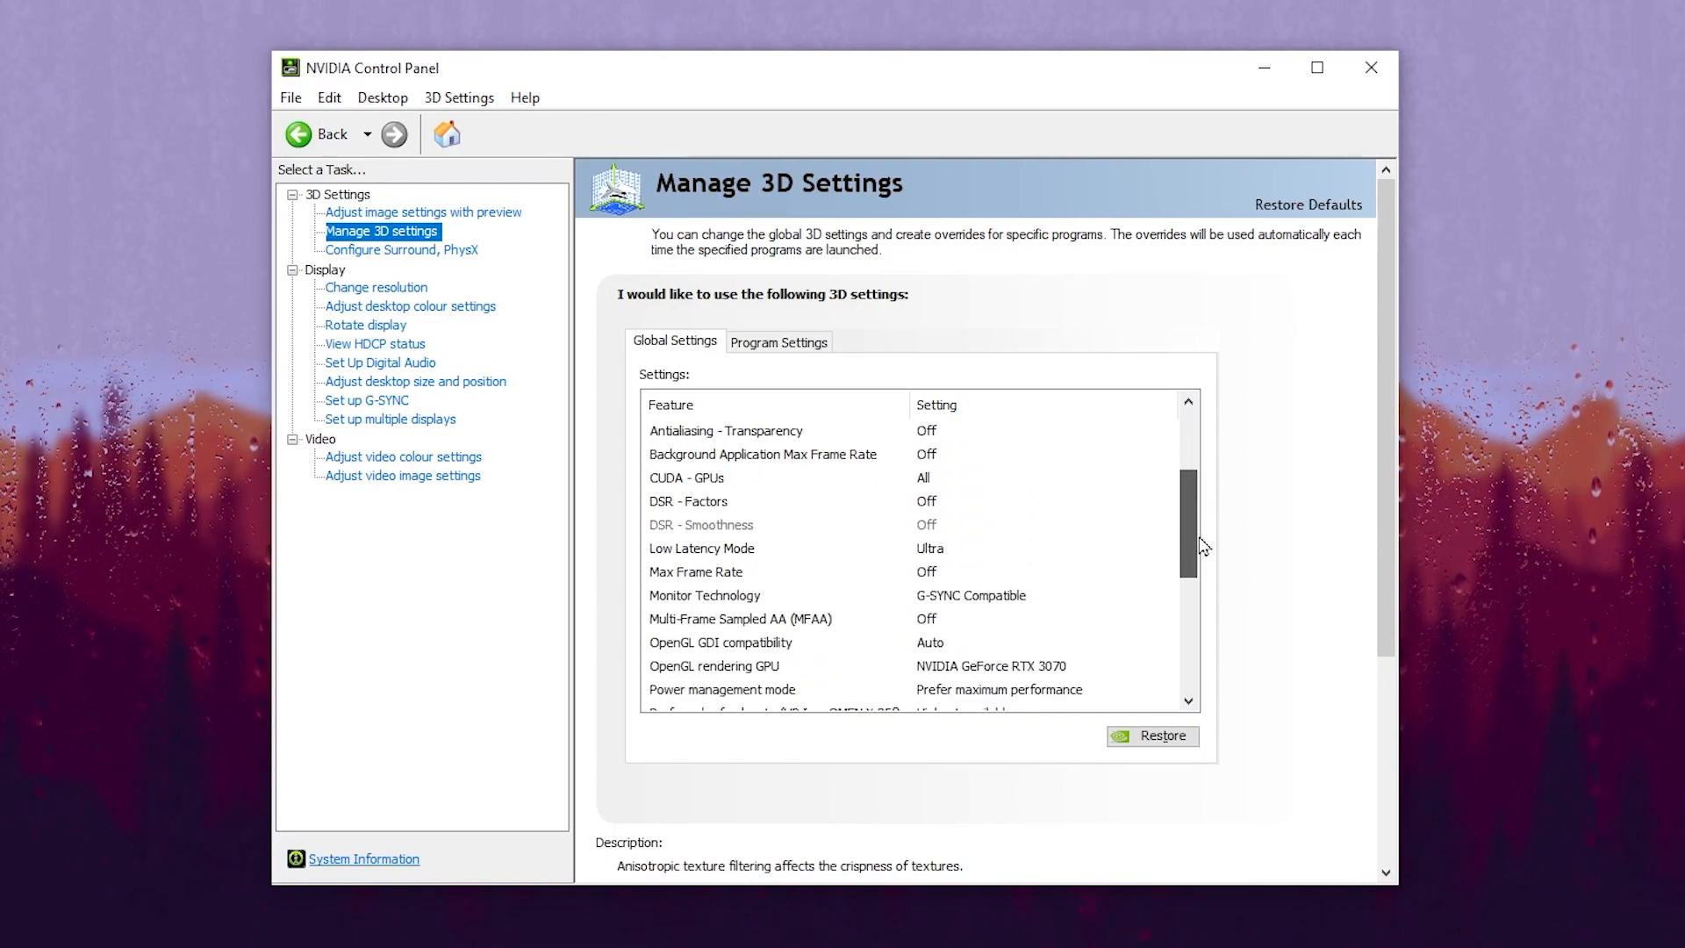
scroll(down, 3)
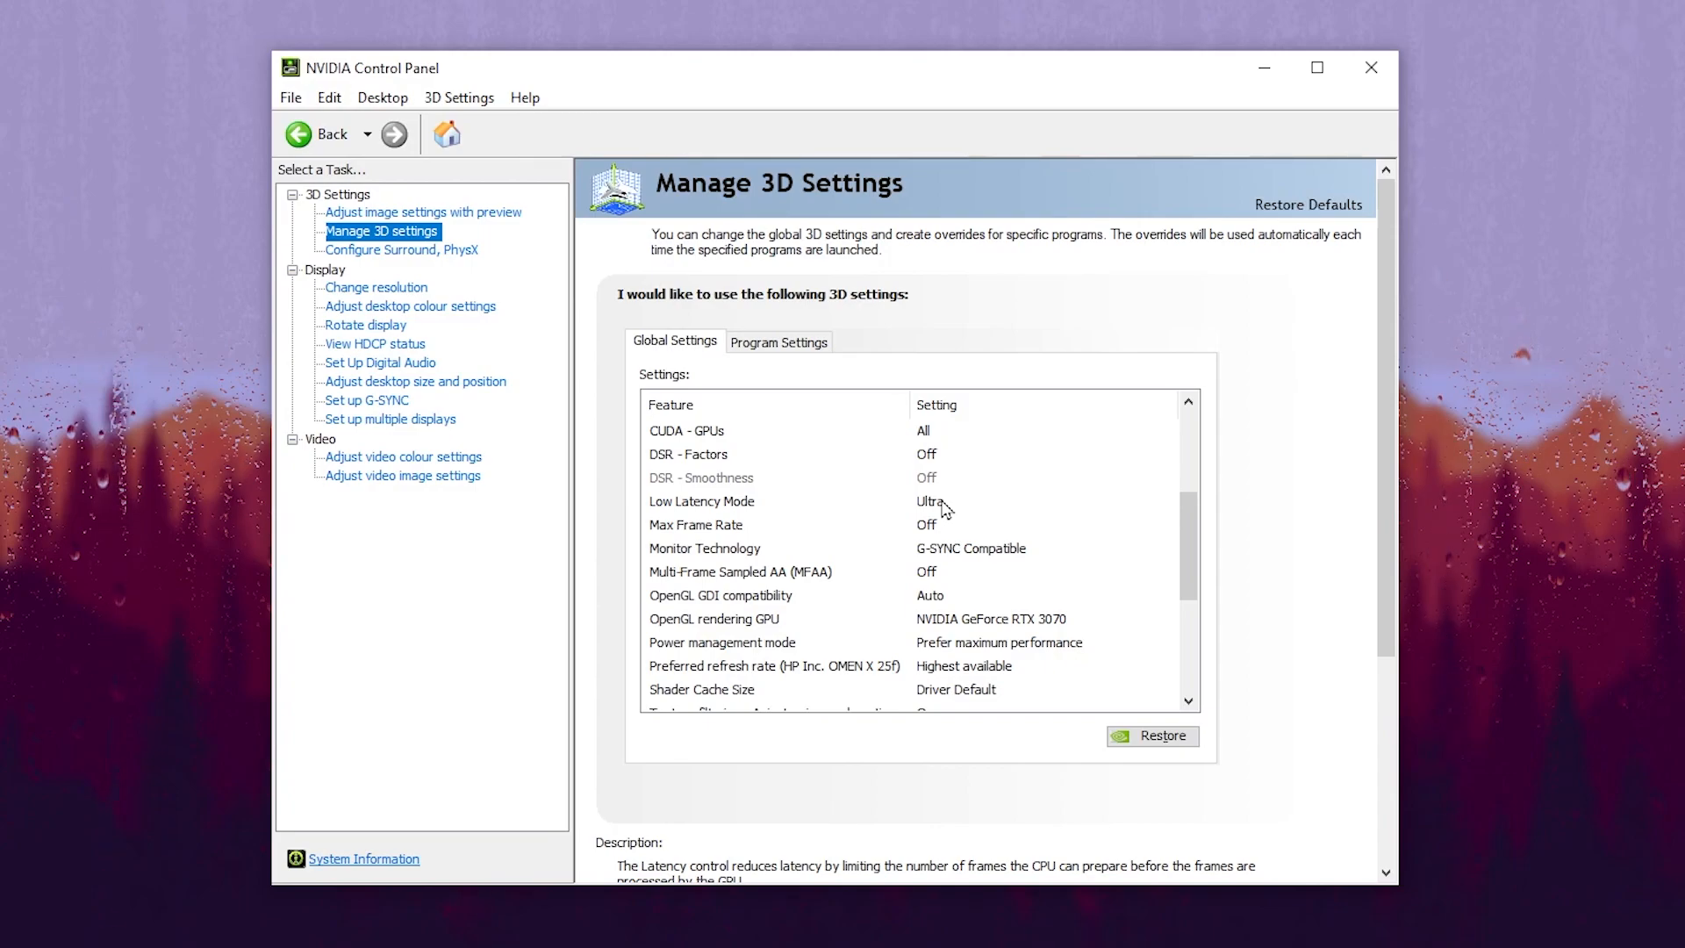
scroll(down, 3)
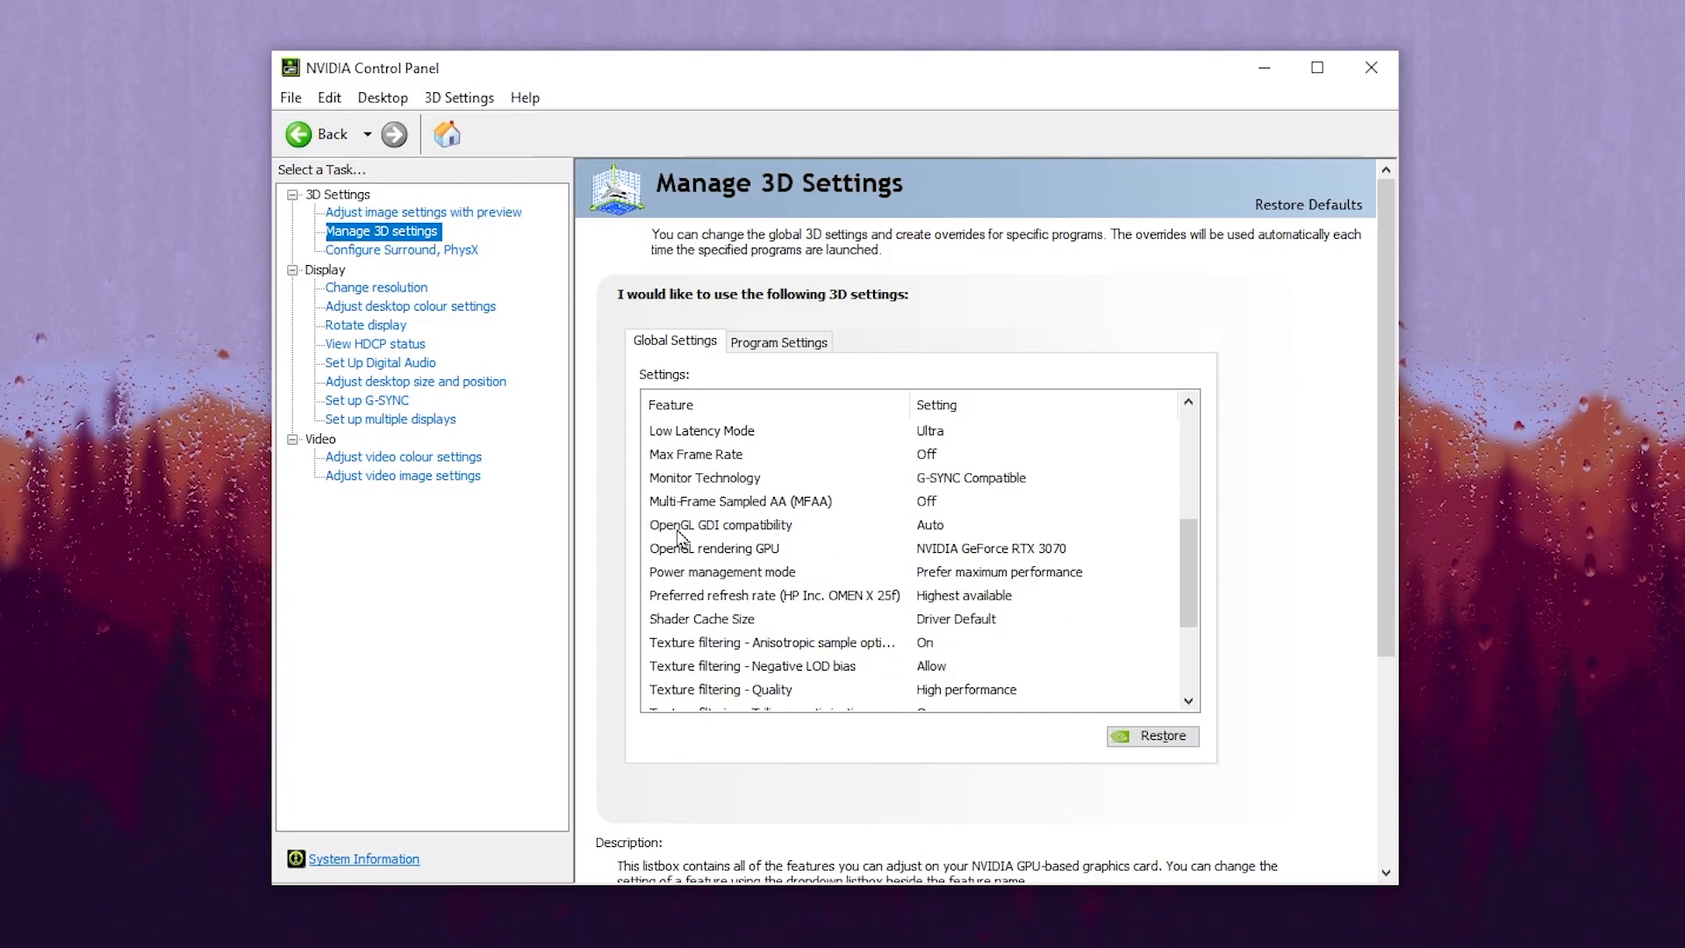
mouse_move(846, 540)
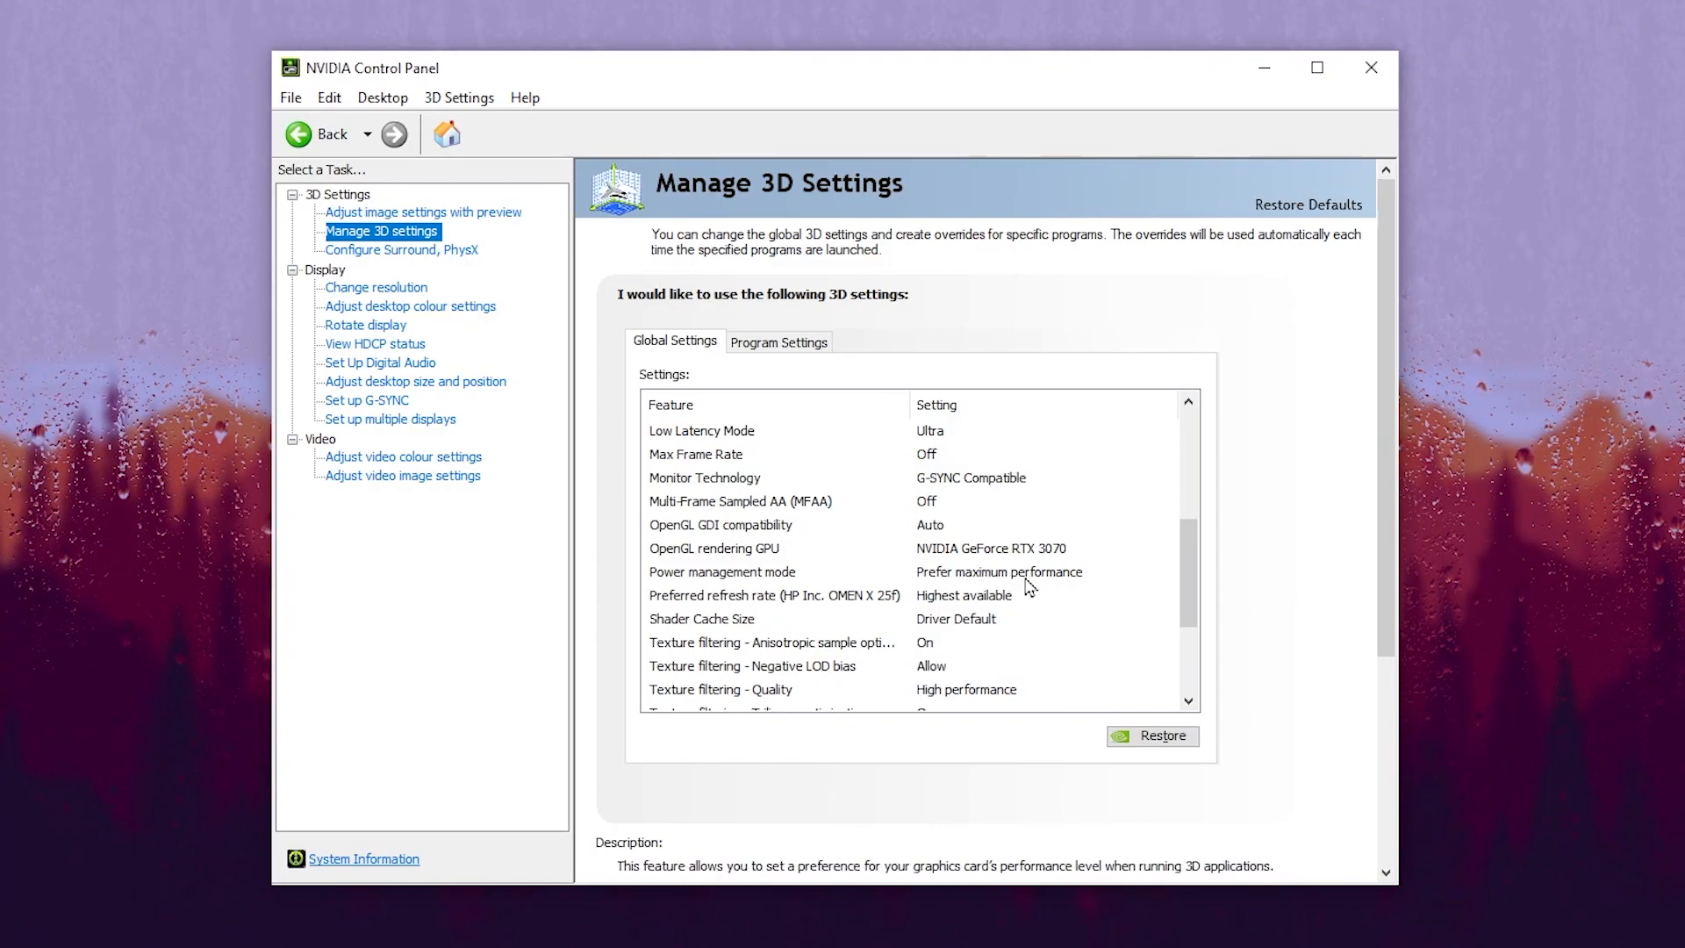
scroll(down, 3)
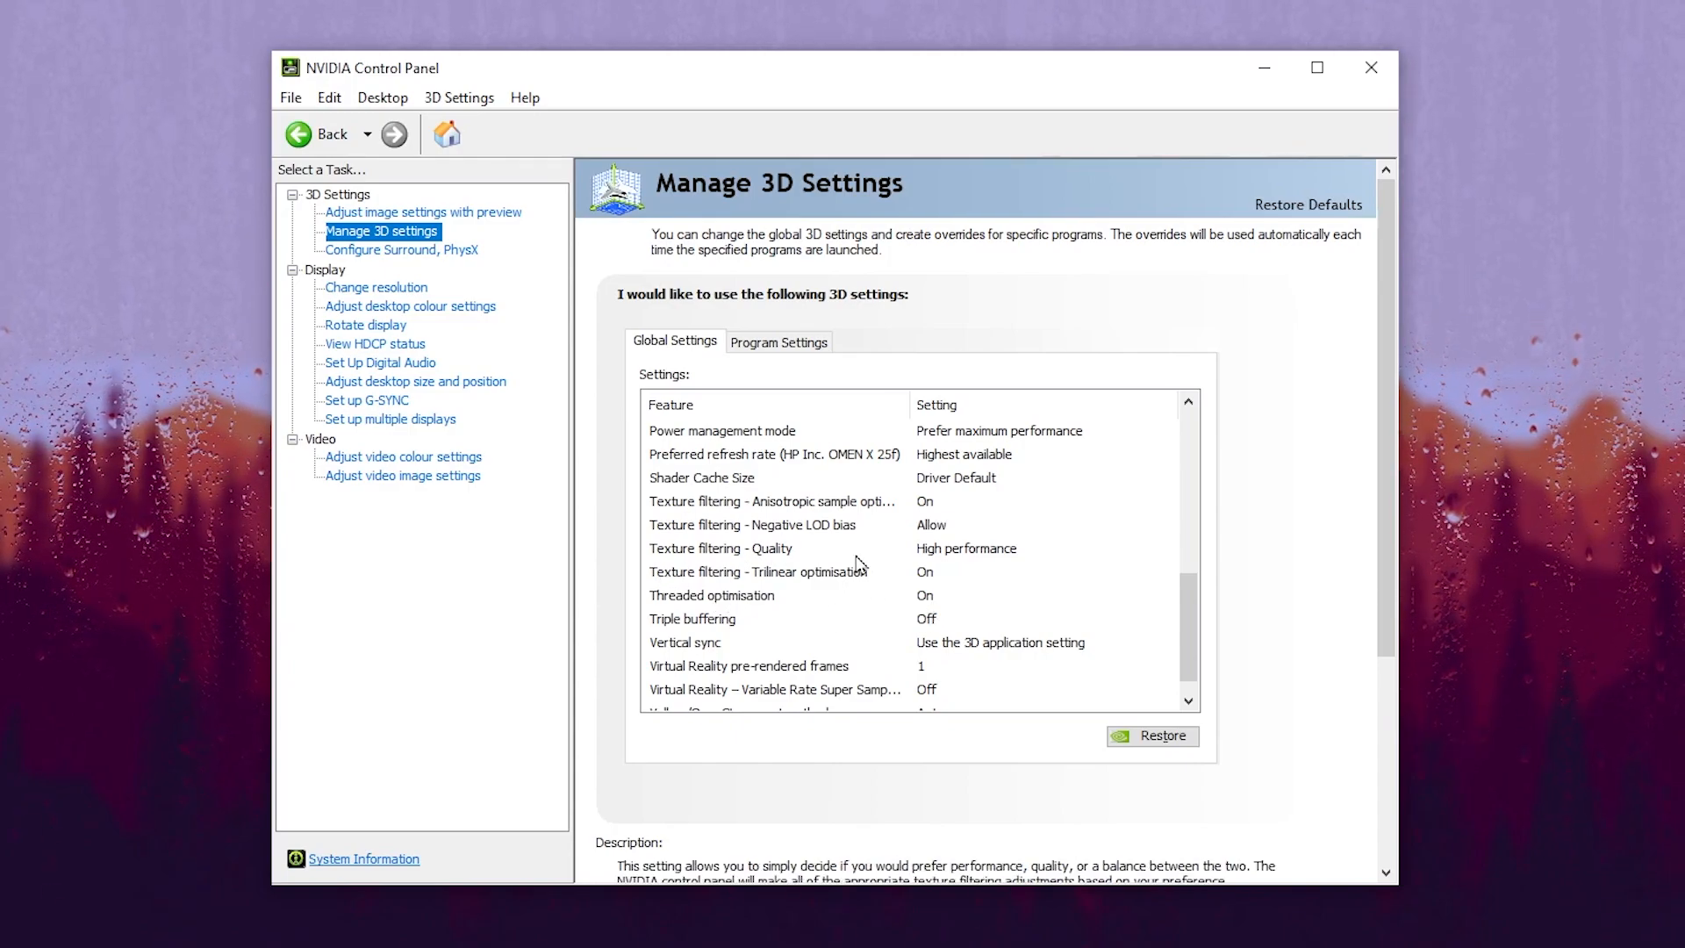
scroll(down, 3)
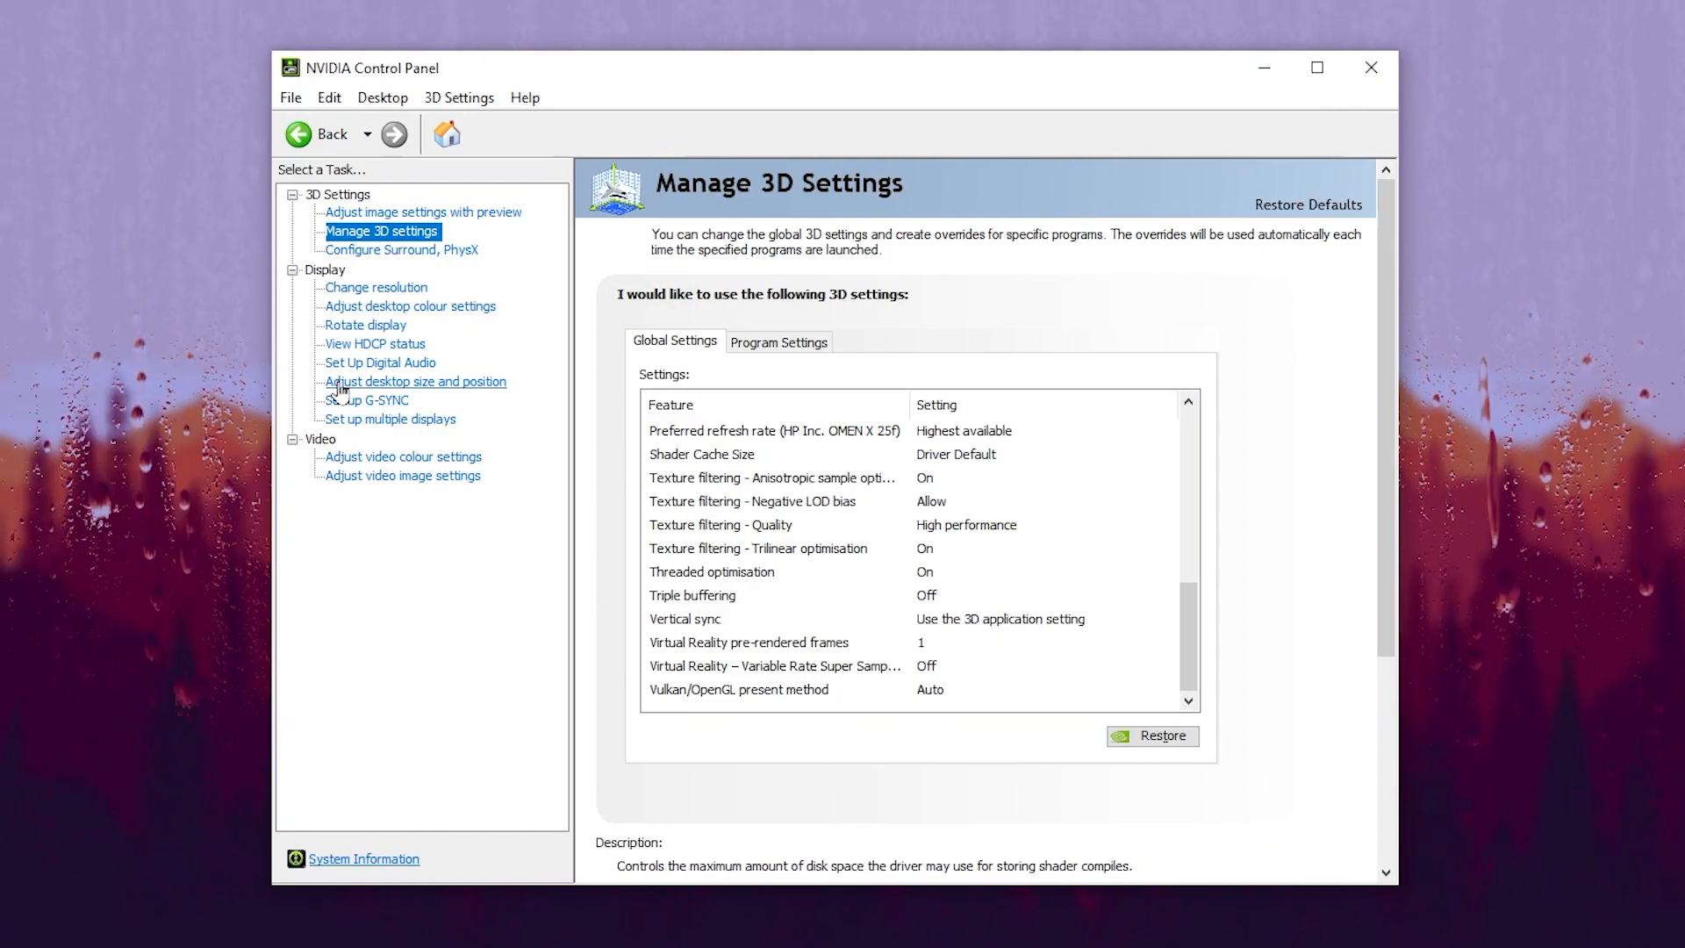
click(414, 381)
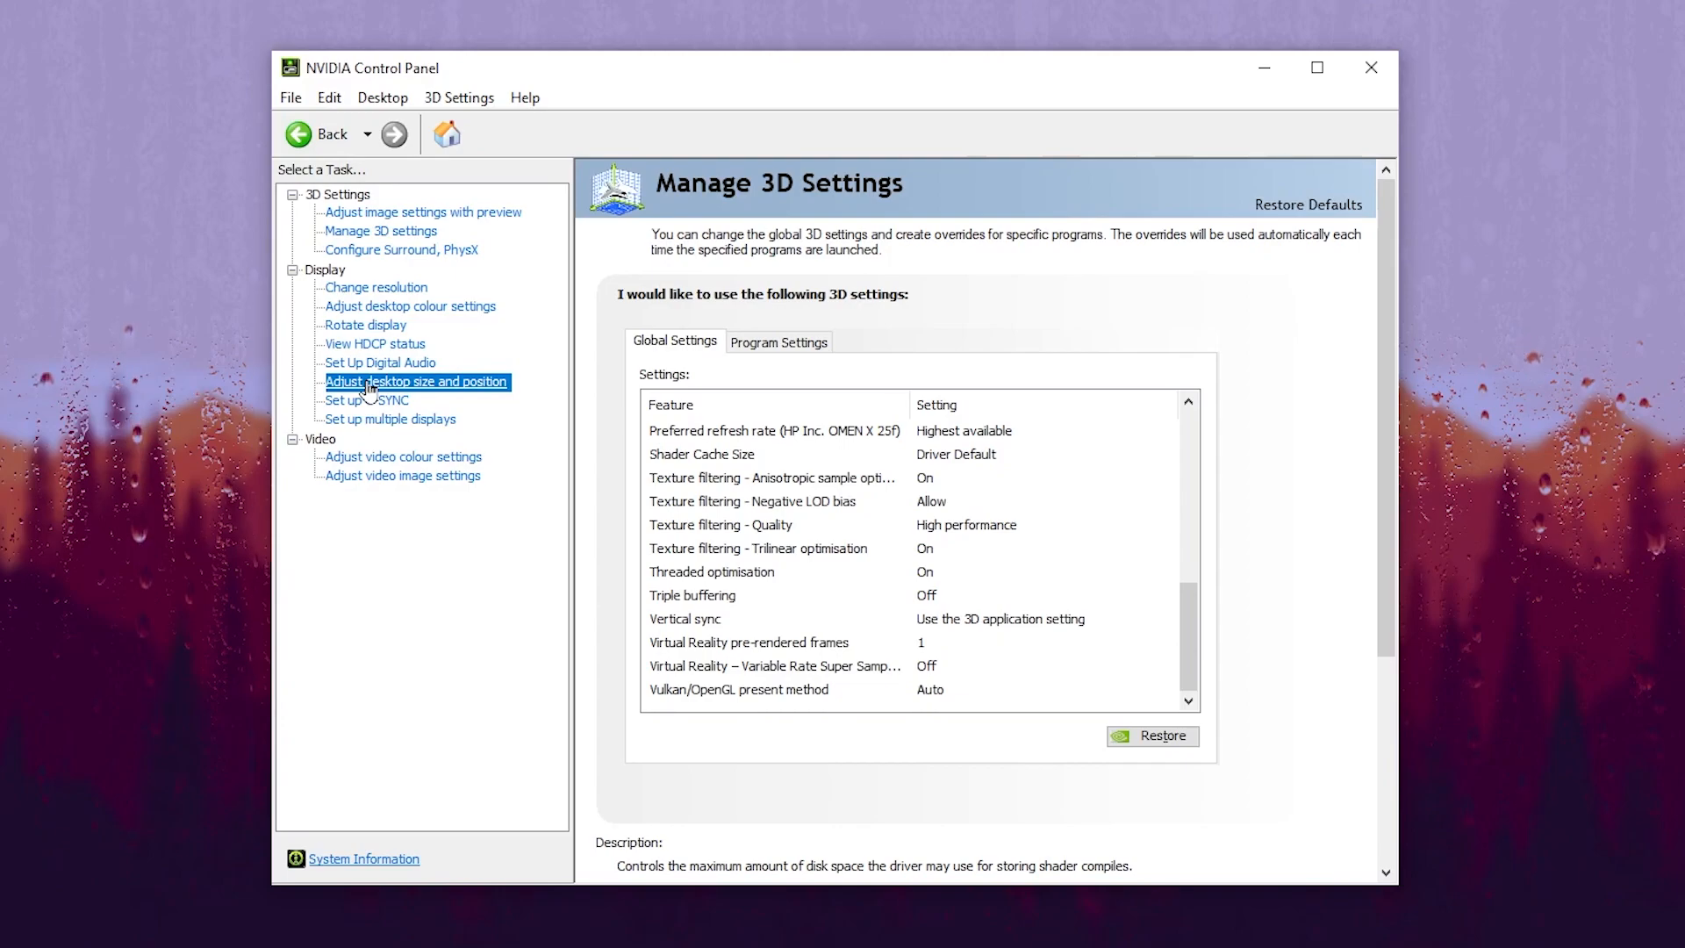
- Set desktop size and position to Full-screen, GPU scaling, overriding games and programs
click(417, 381)
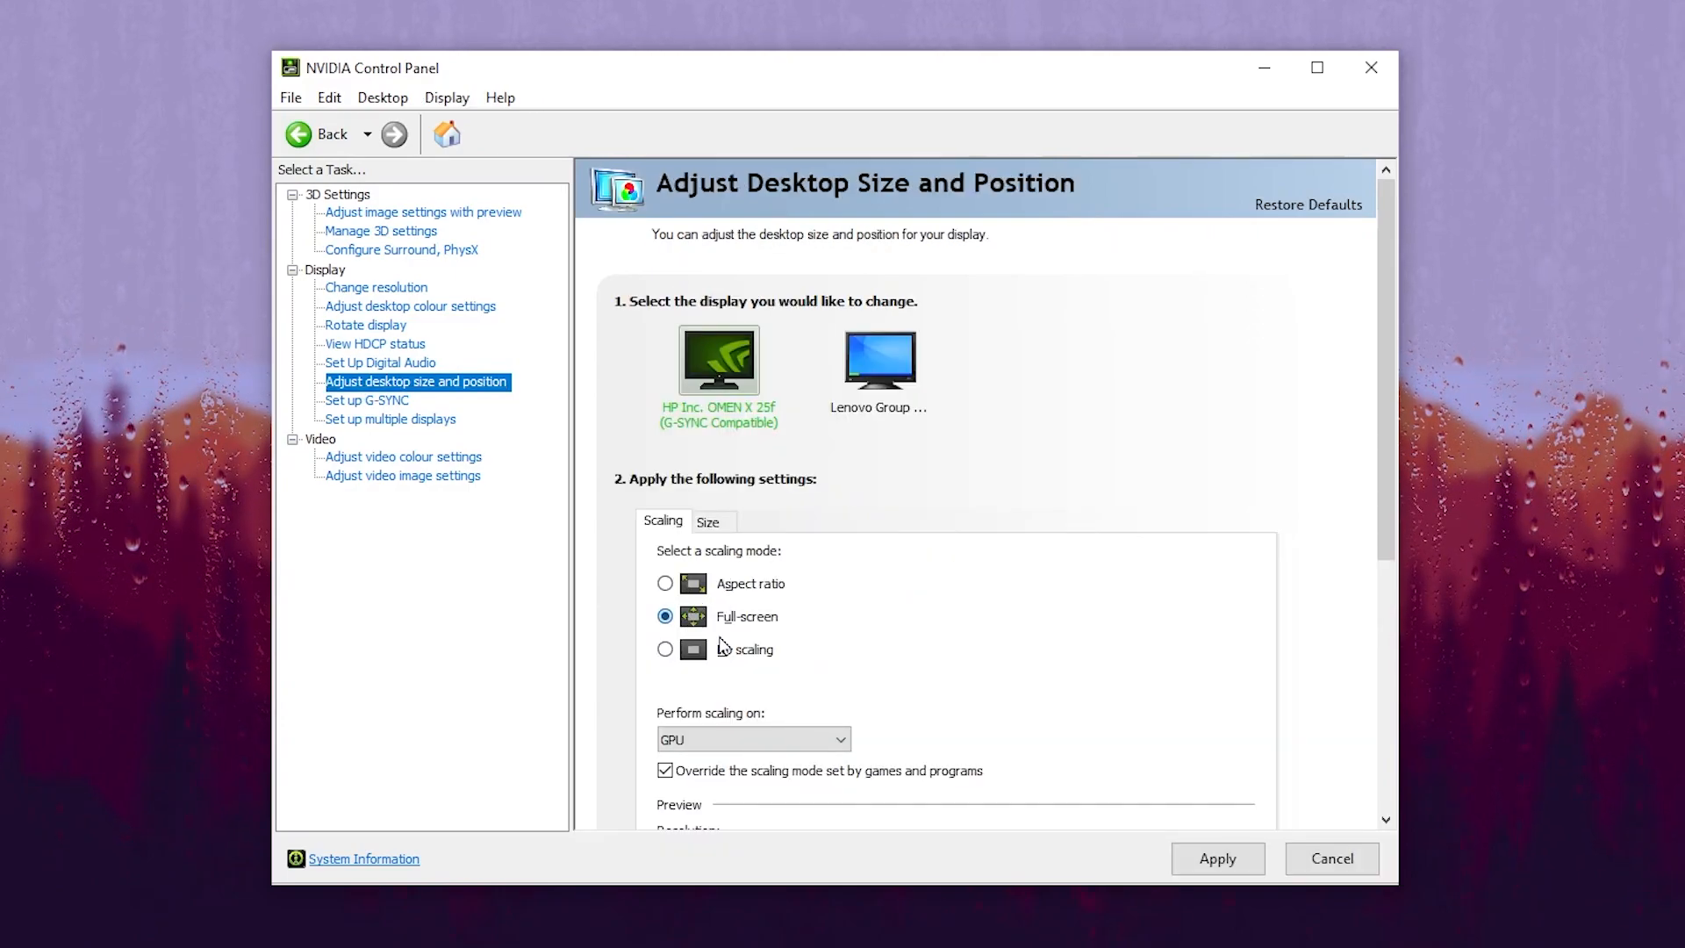
scroll(down, 3)
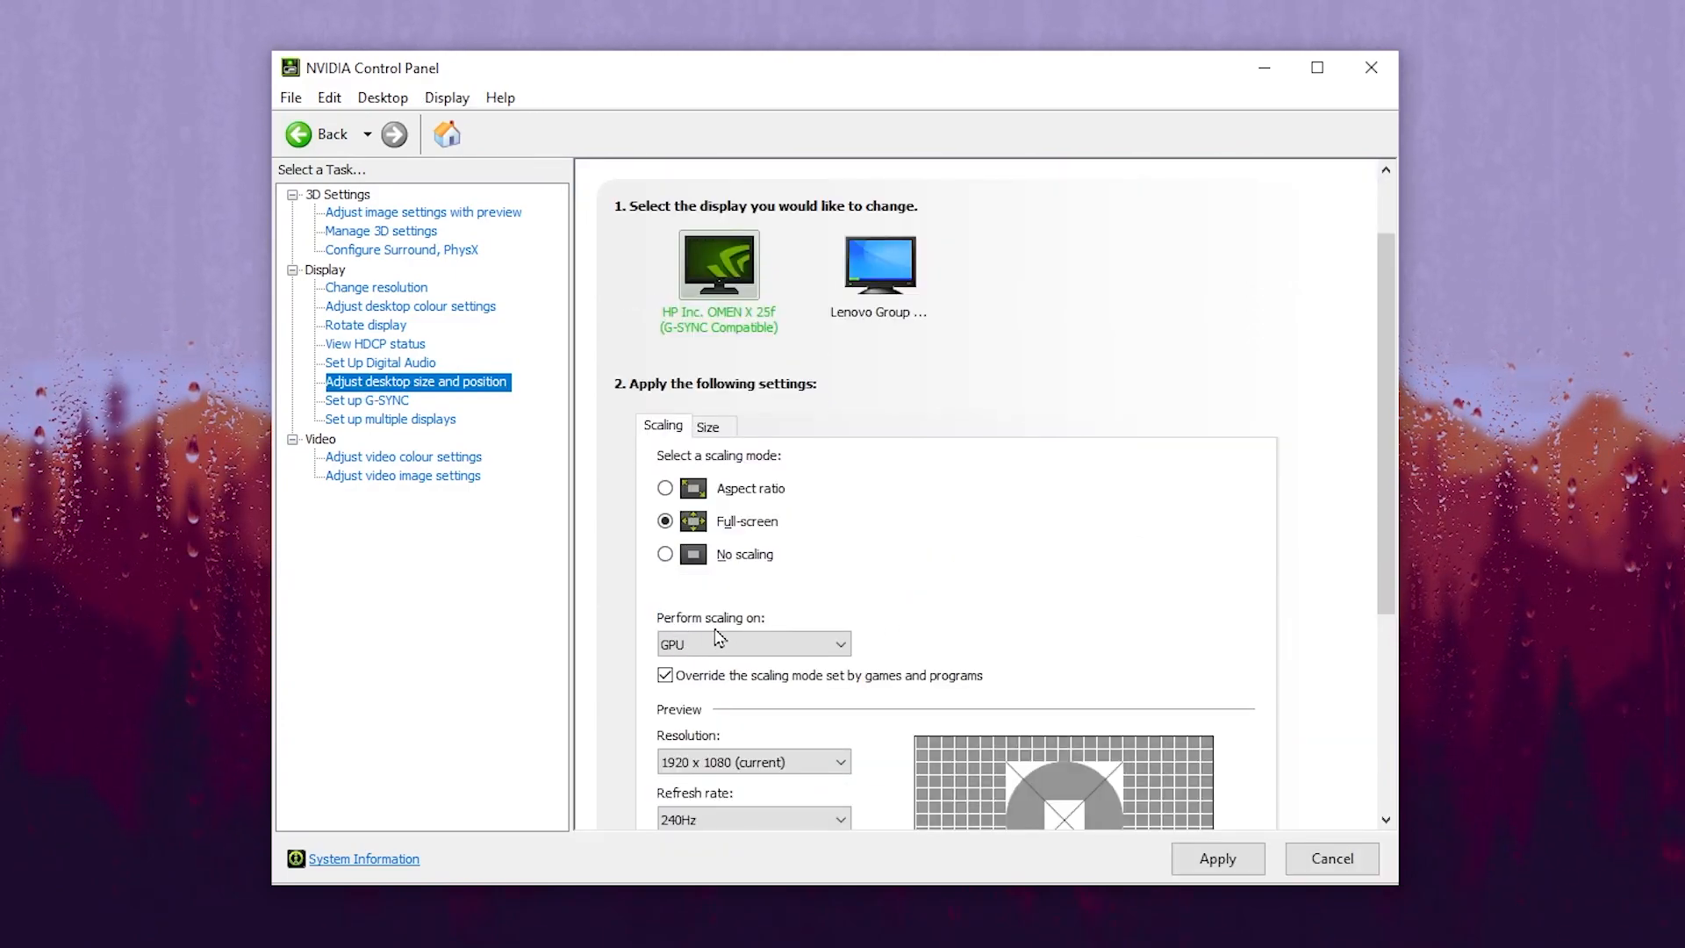
click(753, 642)
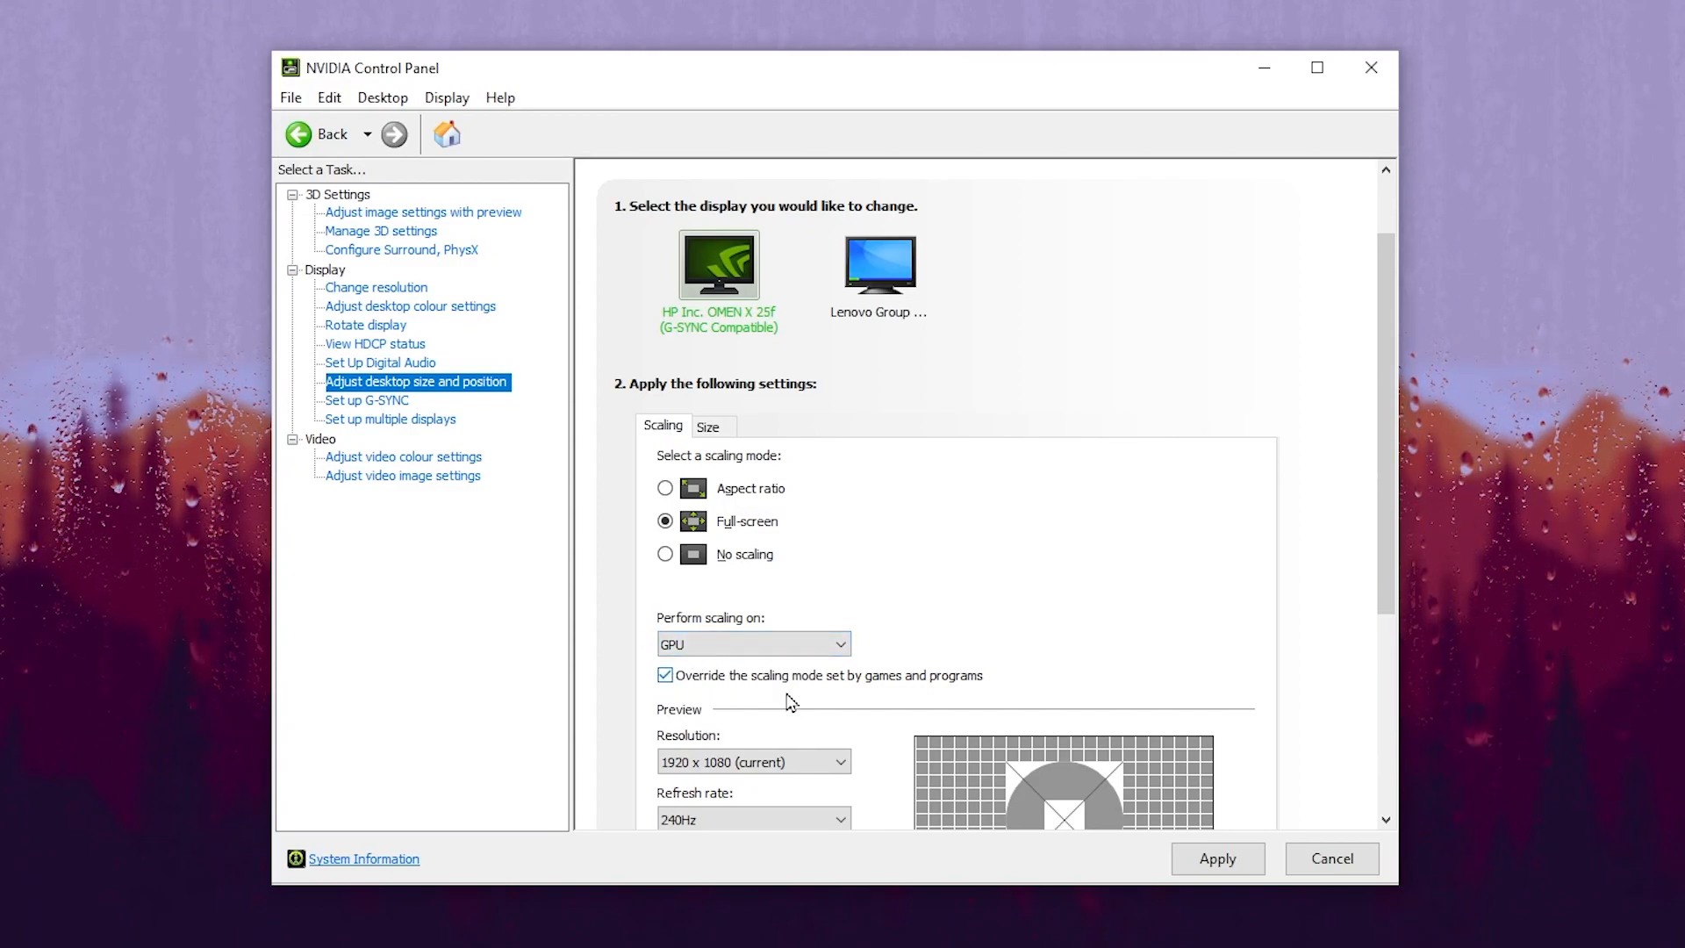
mouse_move(1018, 659)
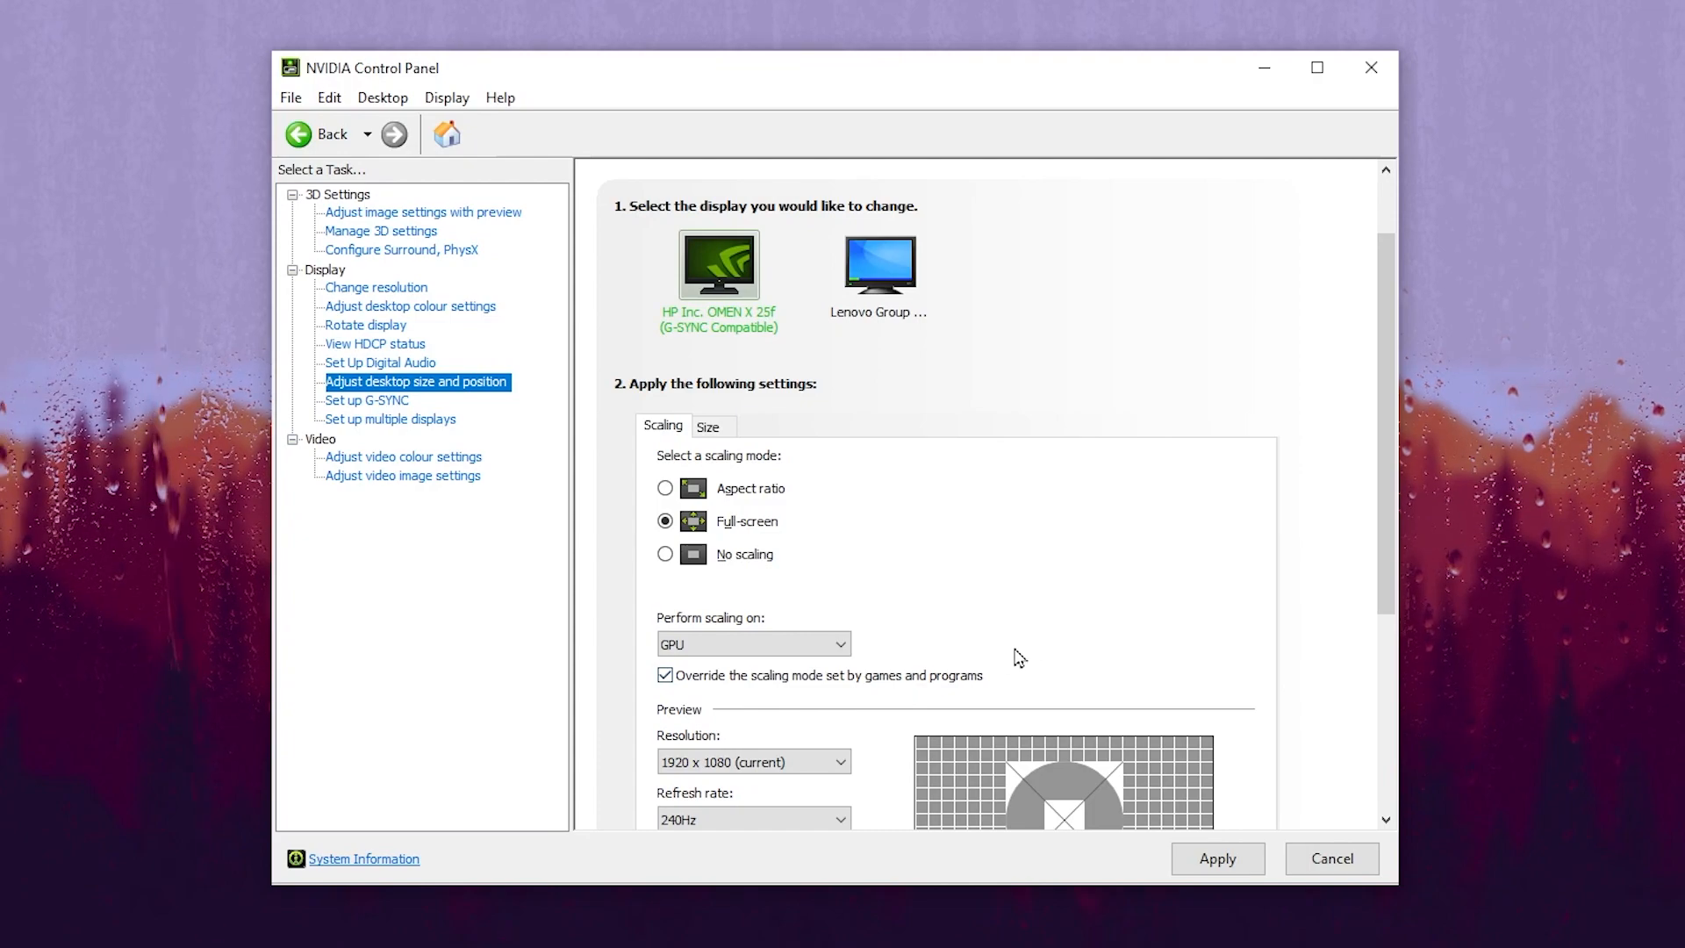